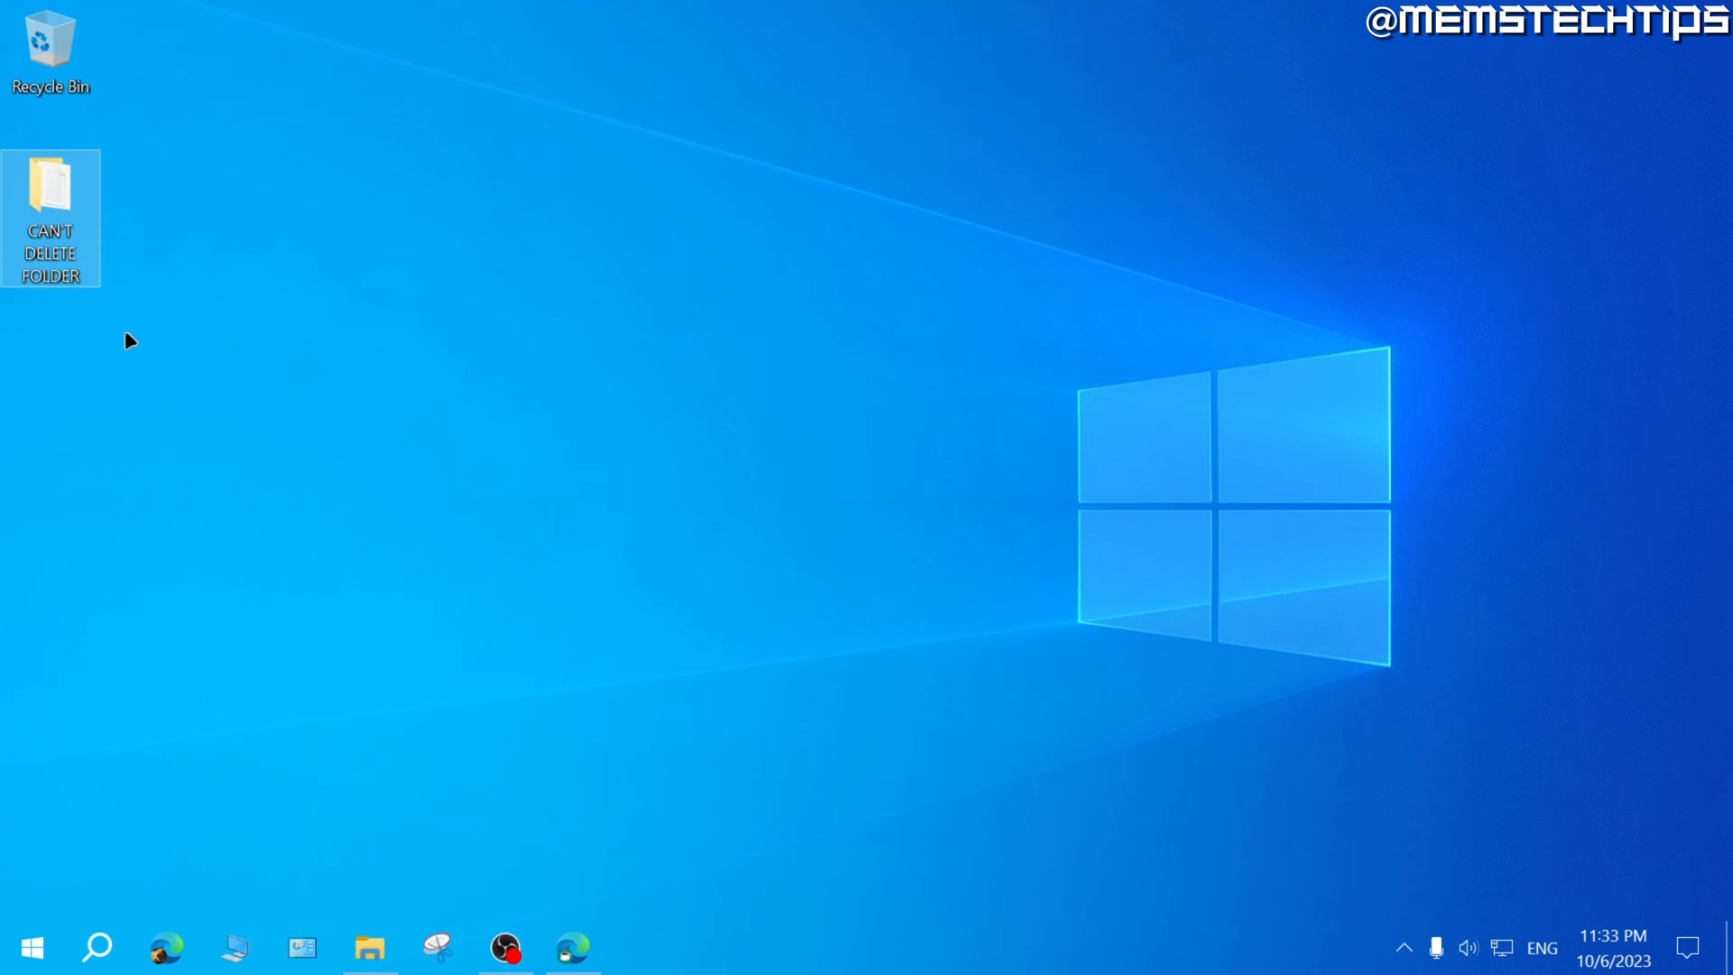
mouse_move(152, 267)
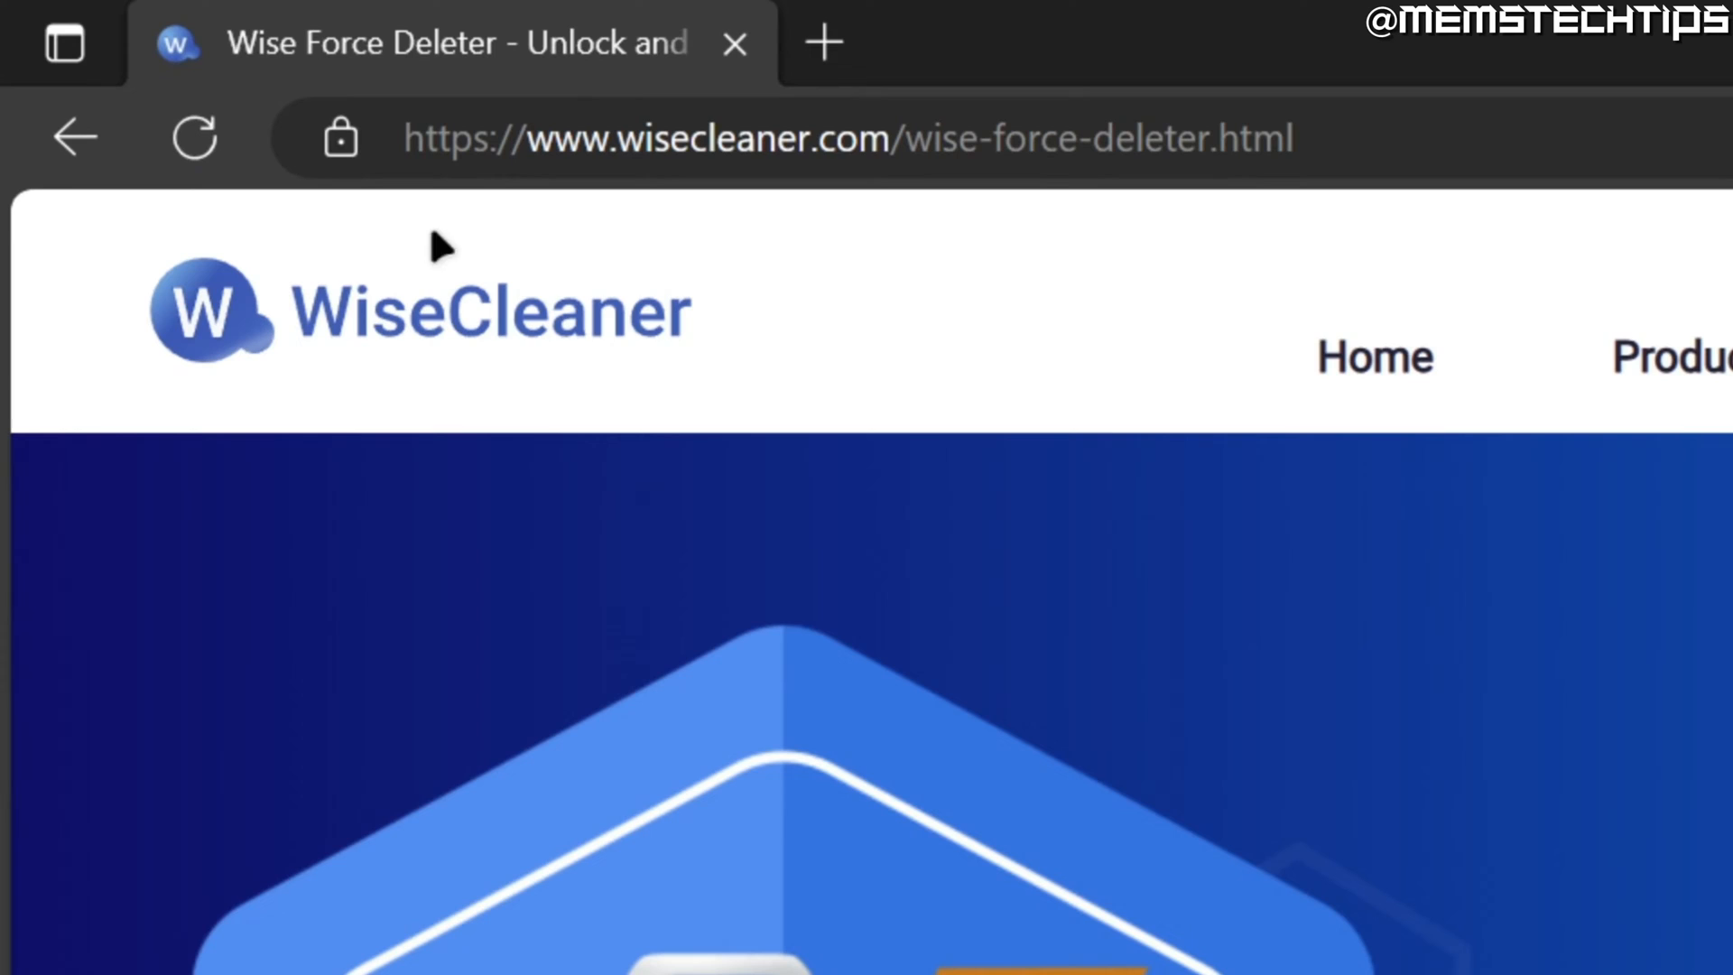
mouse_move(1207, 236)
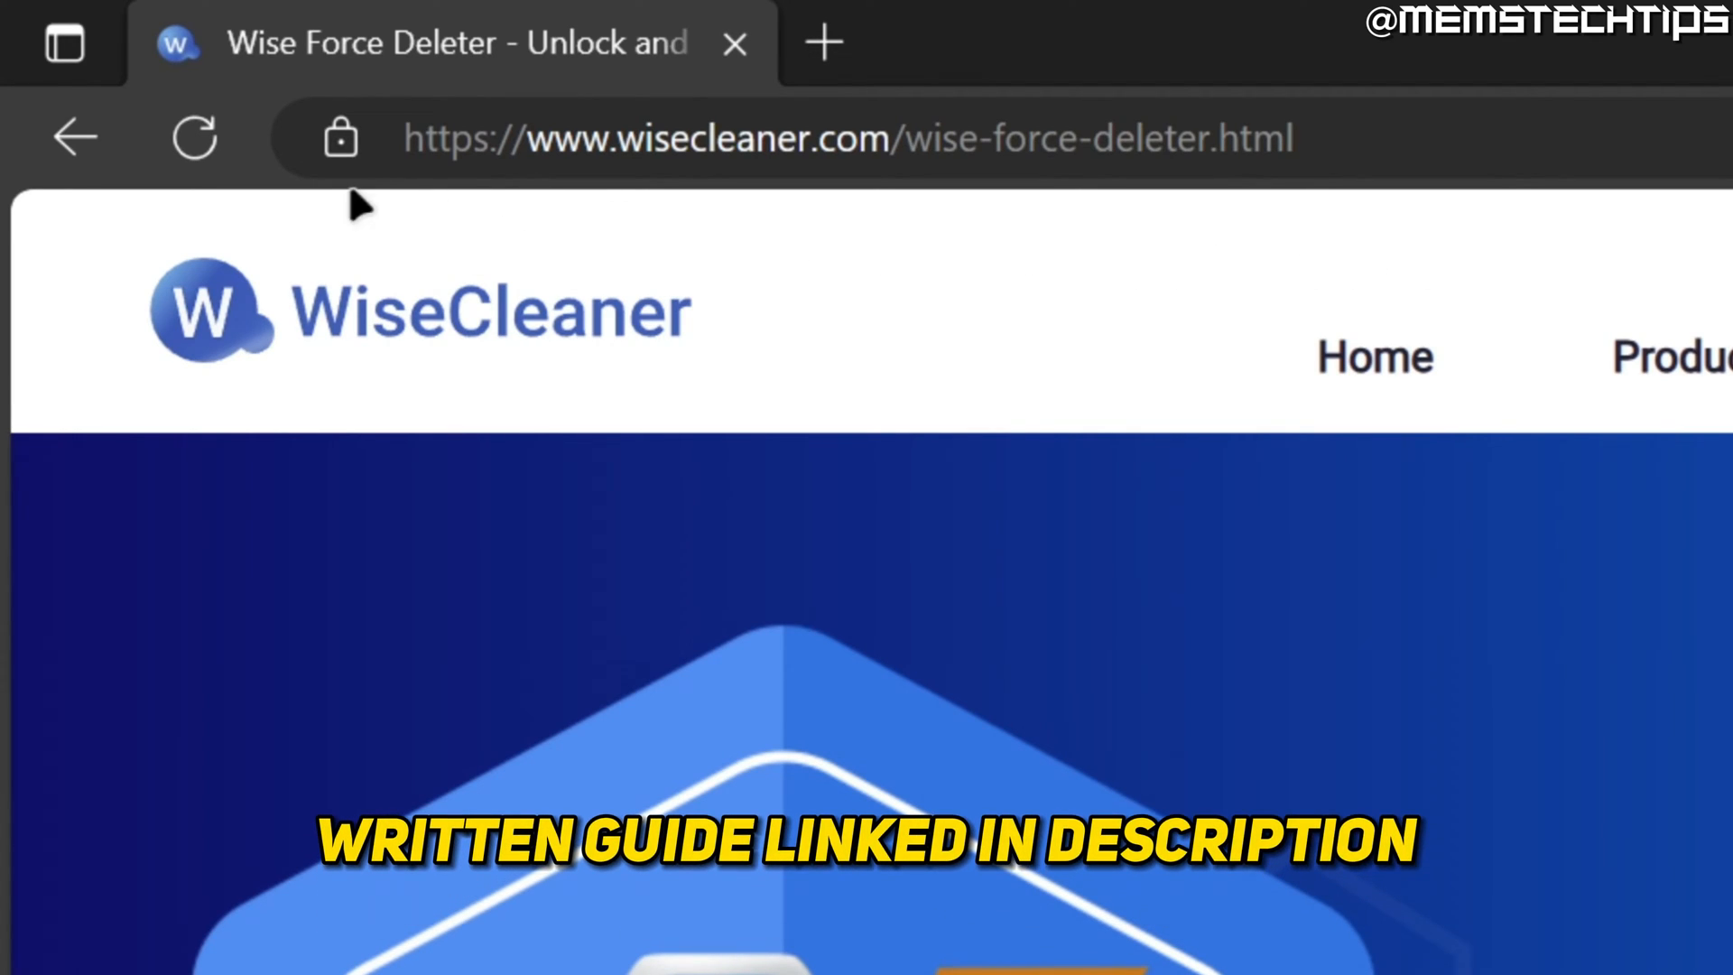
mouse_move(525, 215)
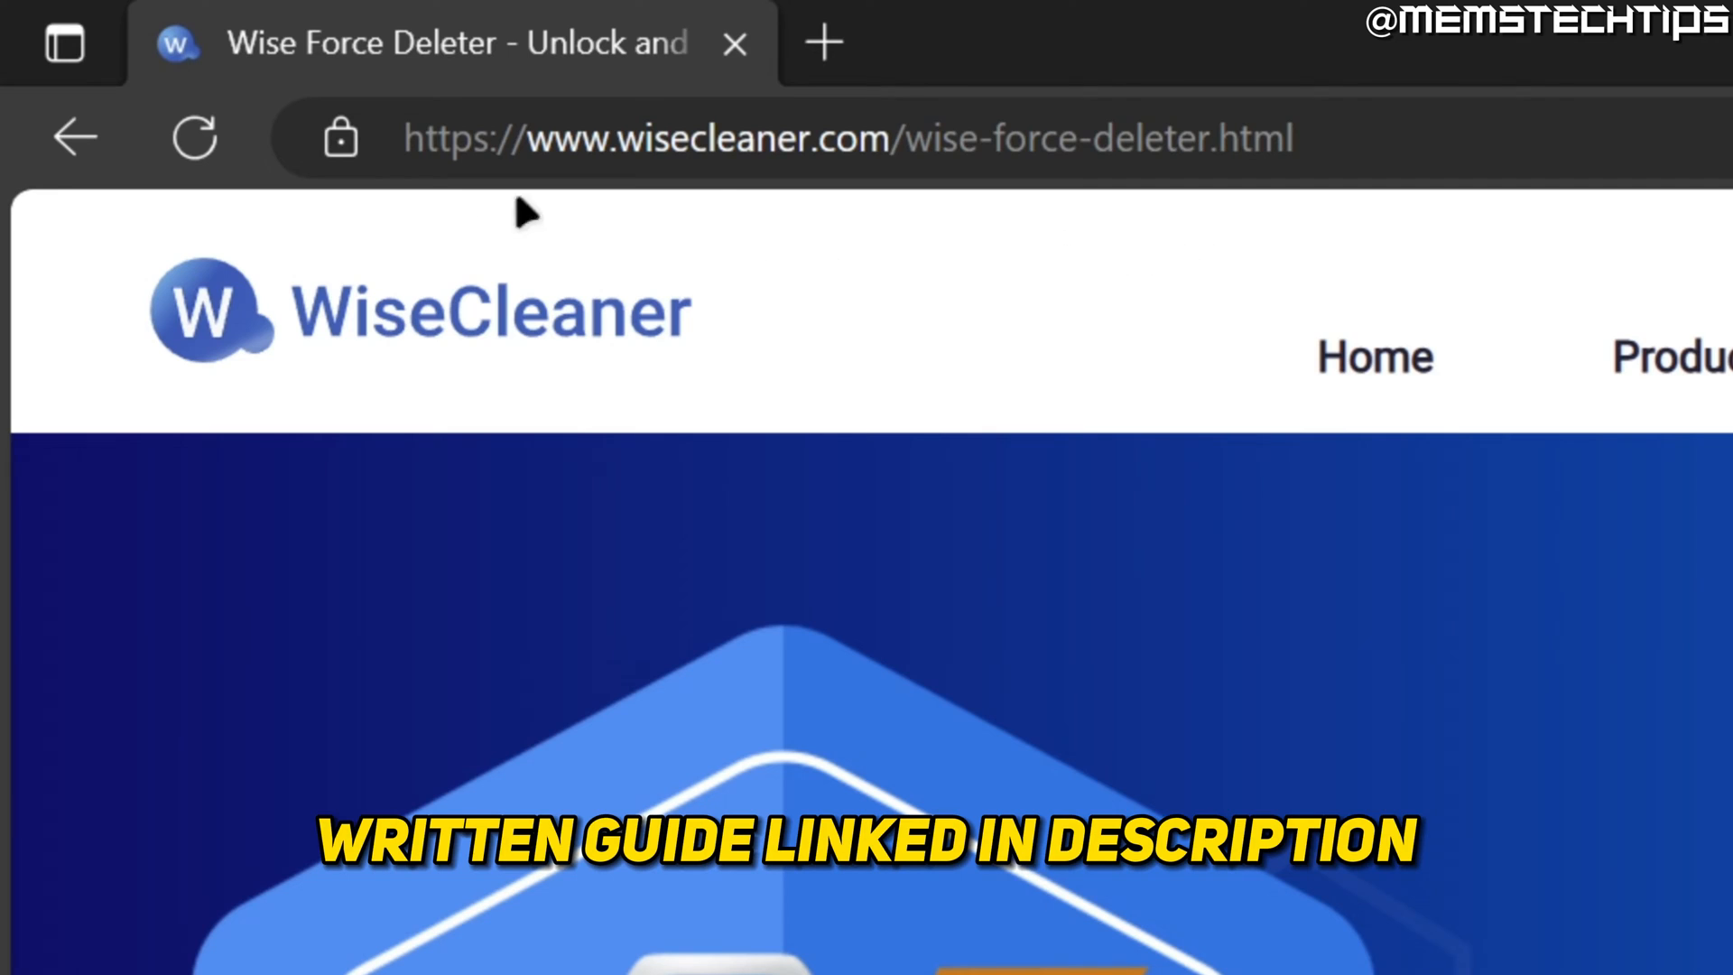
mouse_move(481, 227)
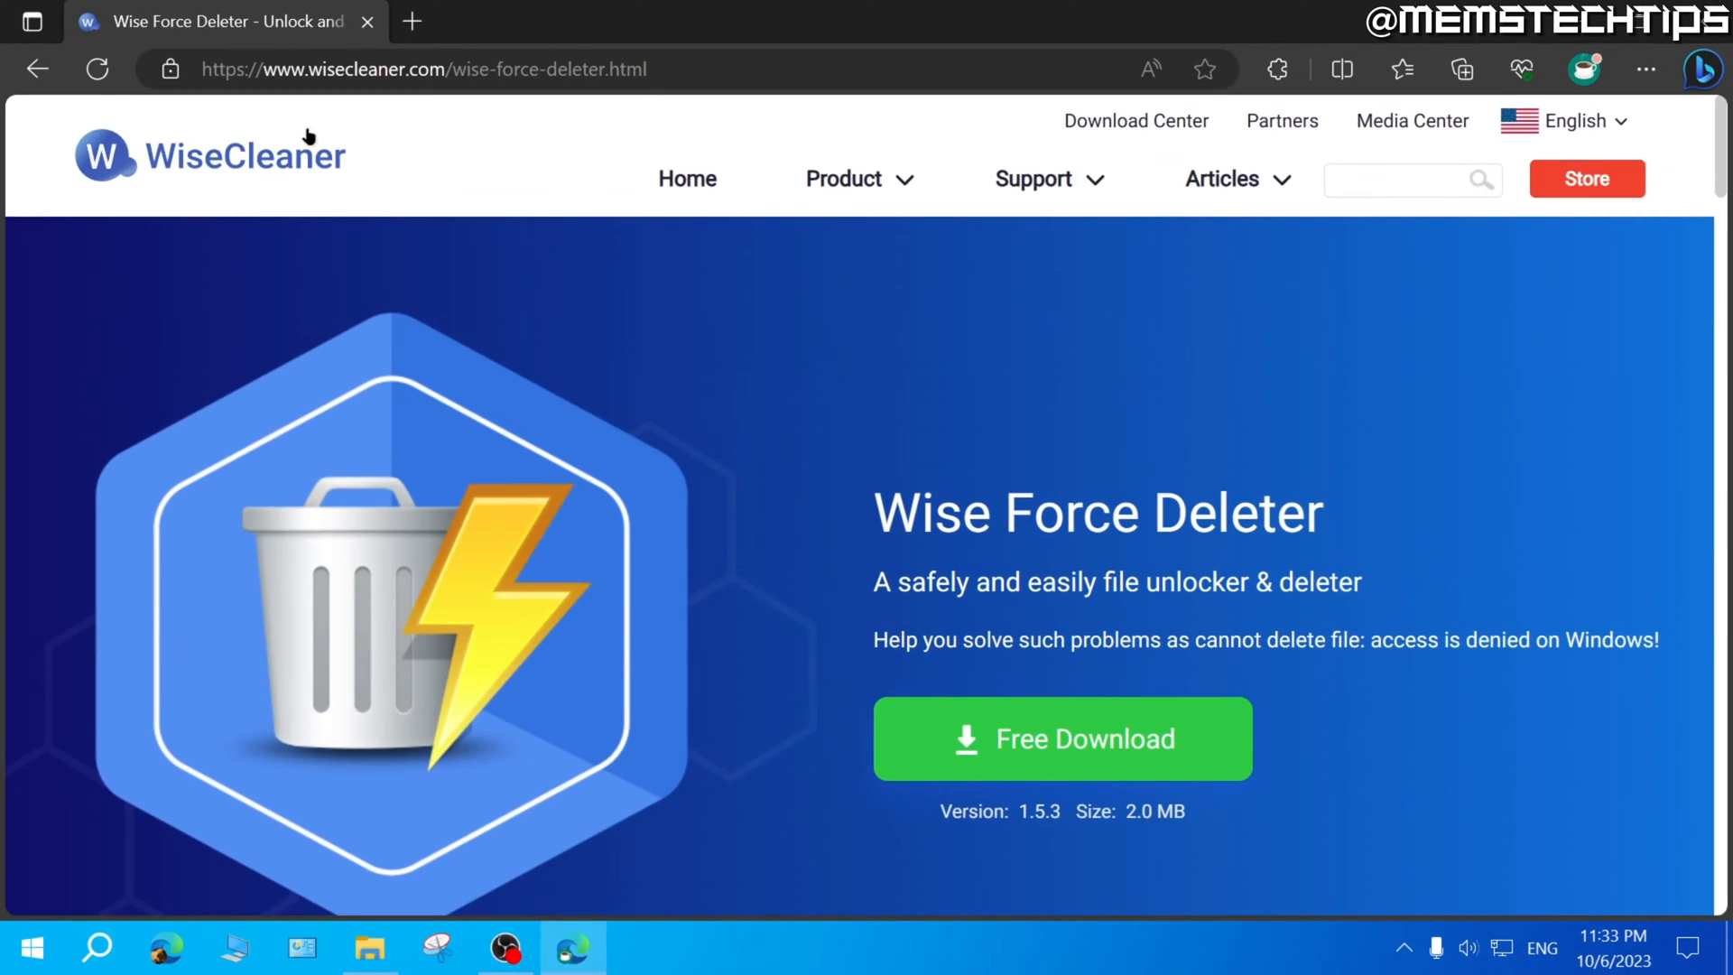
mouse_move(1098, 727)
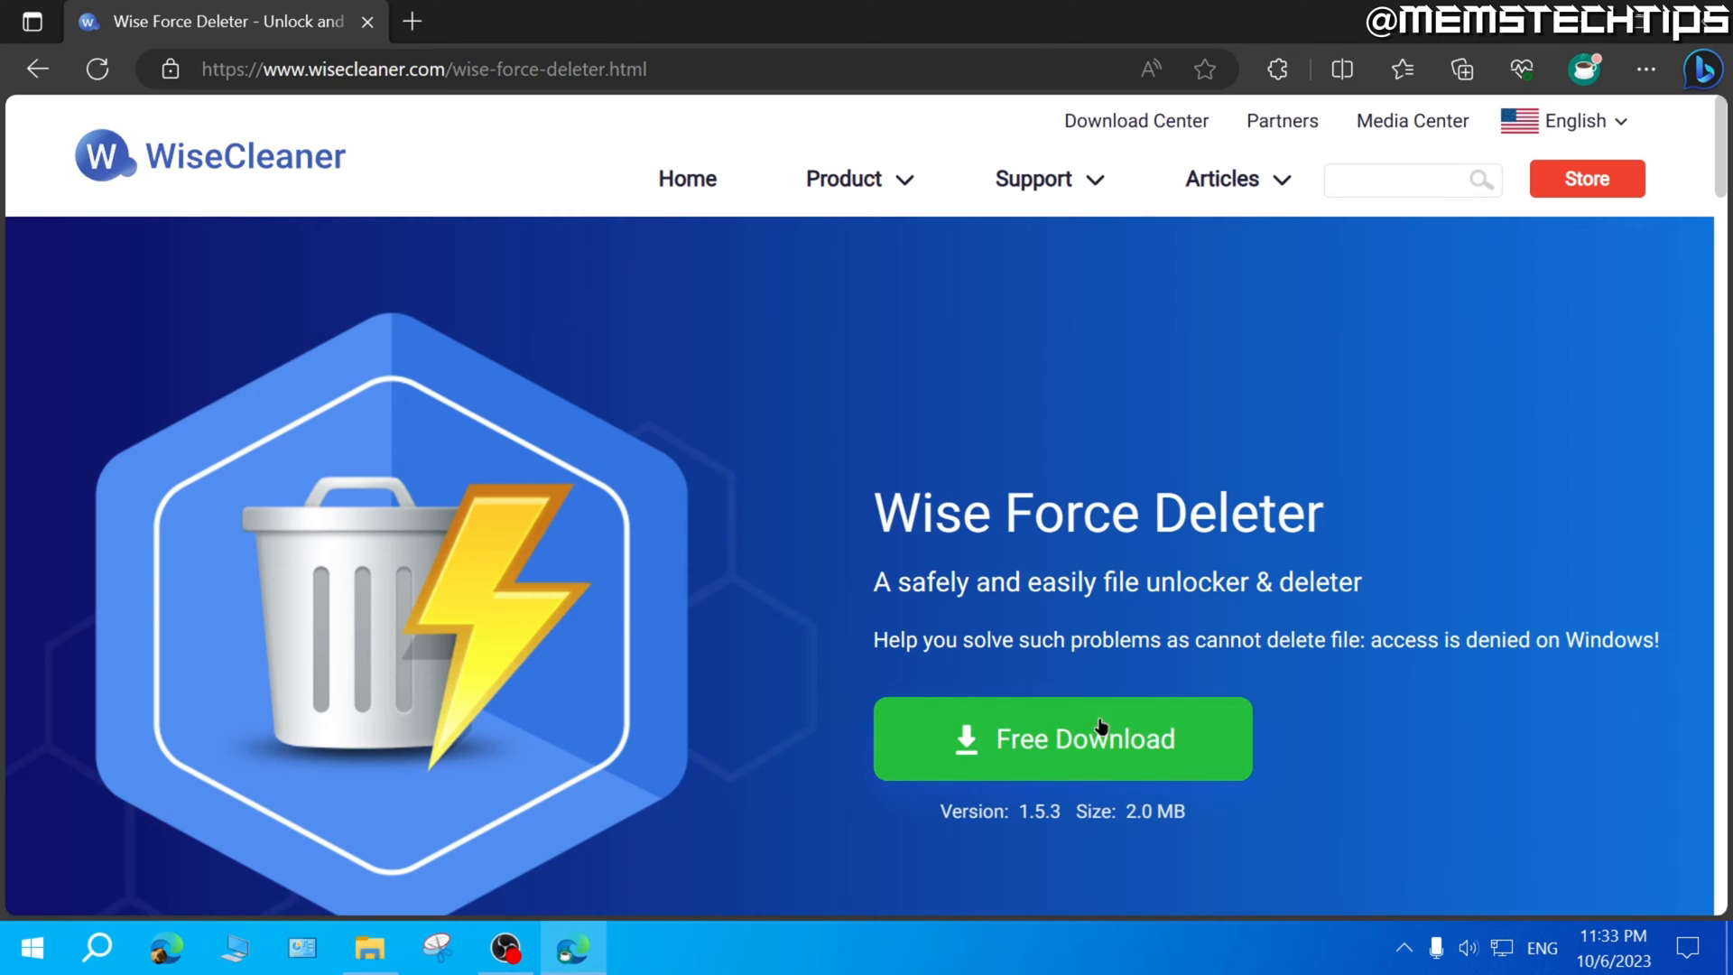
Download the Wise Force Deleter installer from wisecleaner.com's Free Download button
click(1061, 738)
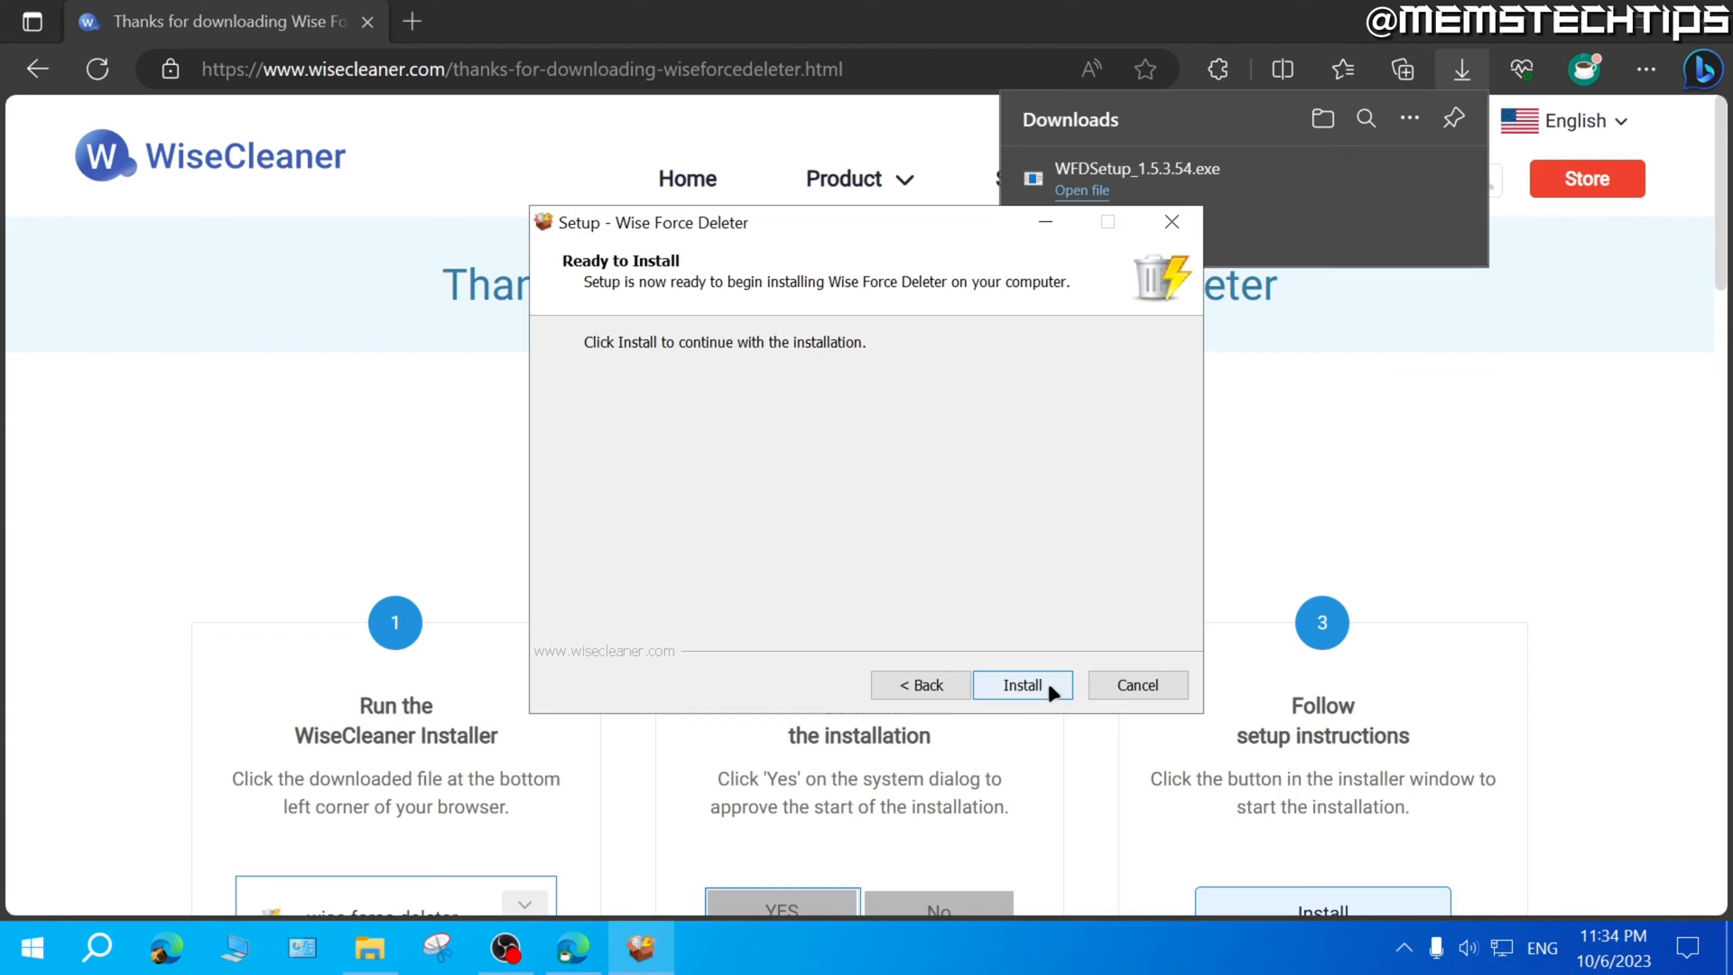
Install Wise Force Deleter, skipping the user guide and release logs, and launch it
click(1020, 685)
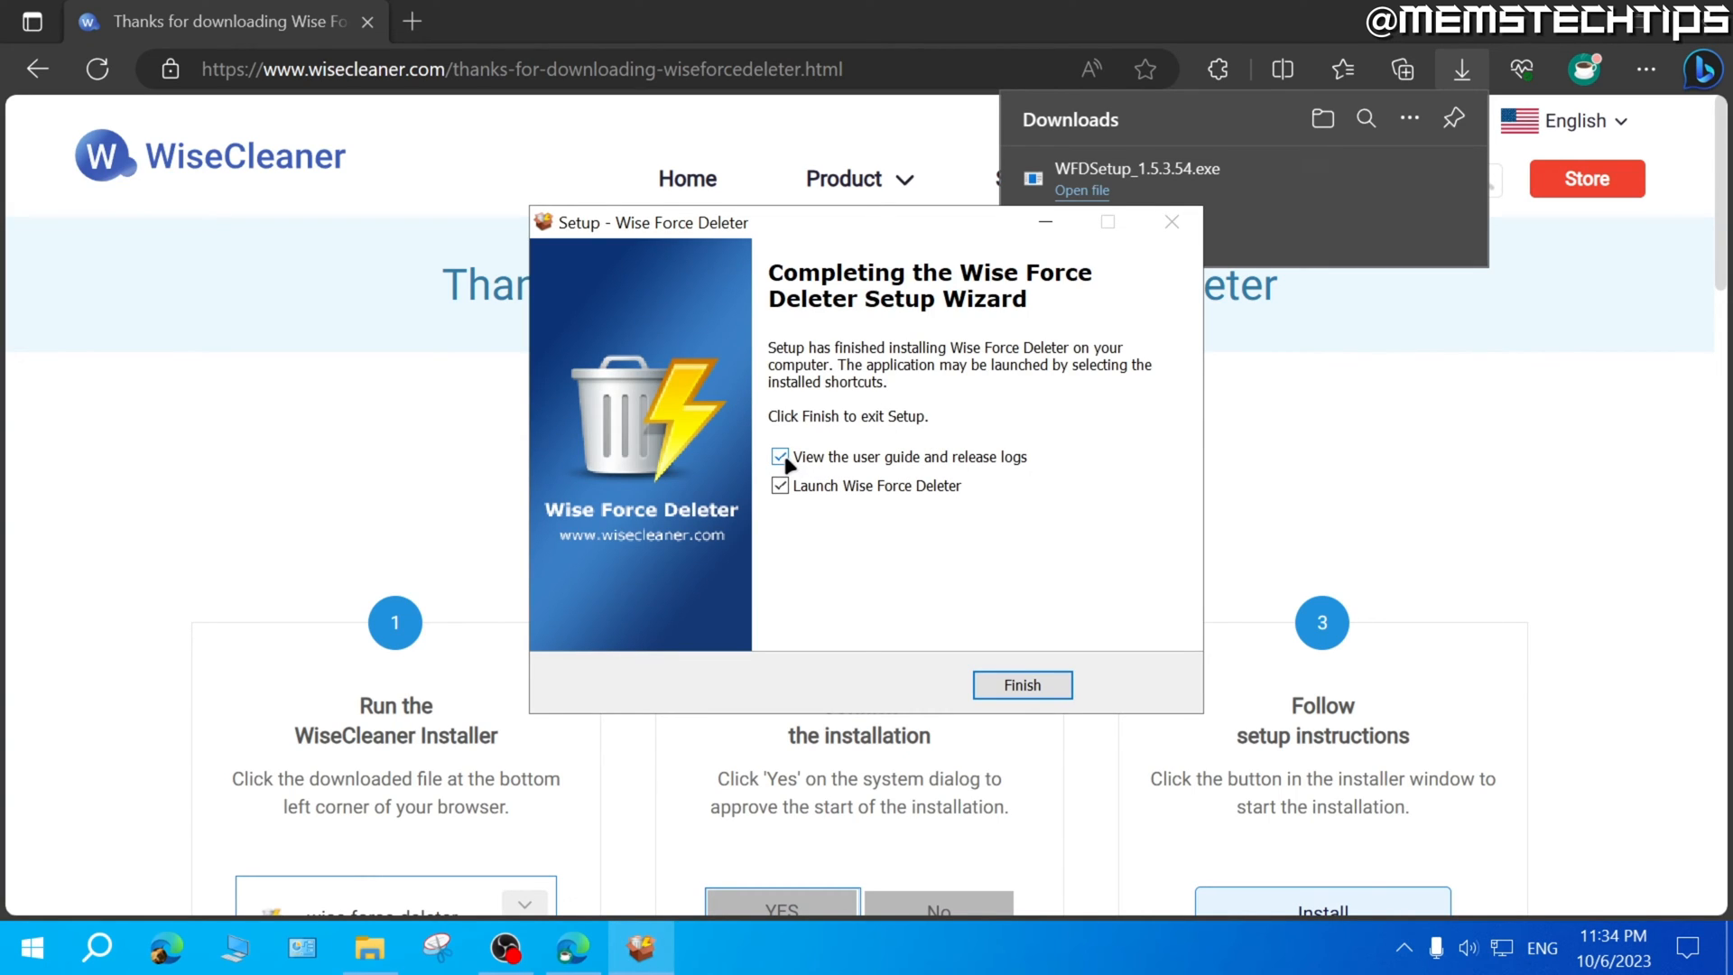
click(779, 457)
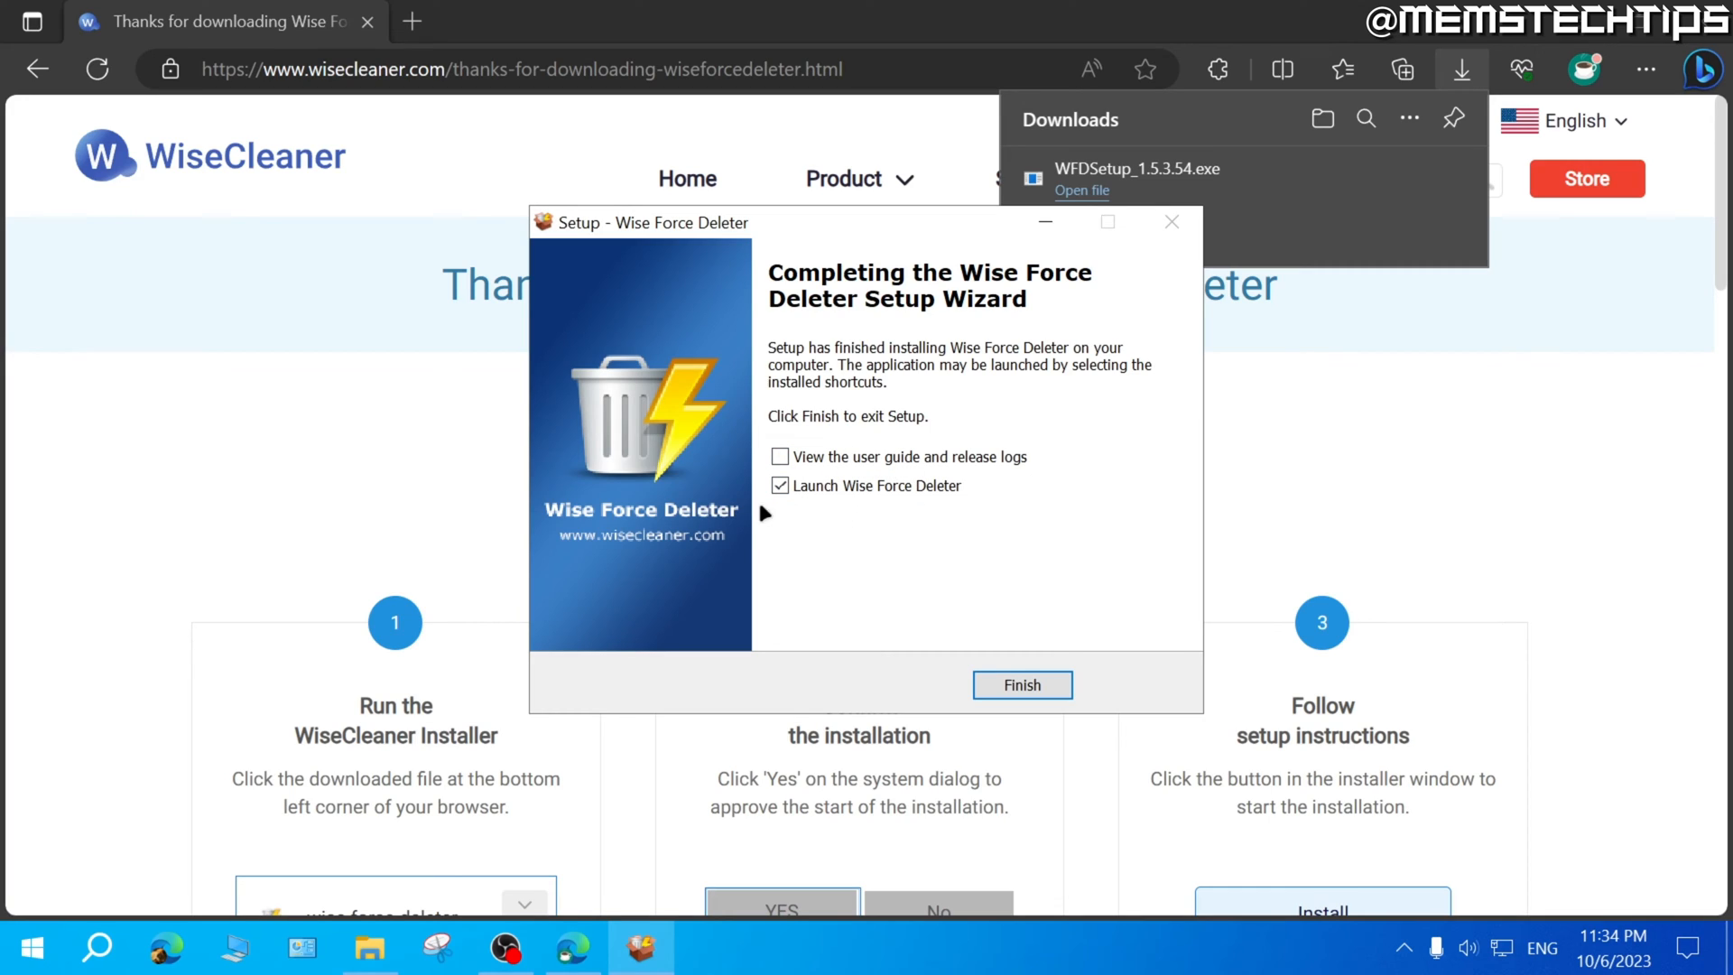
mouse_move(887, 506)
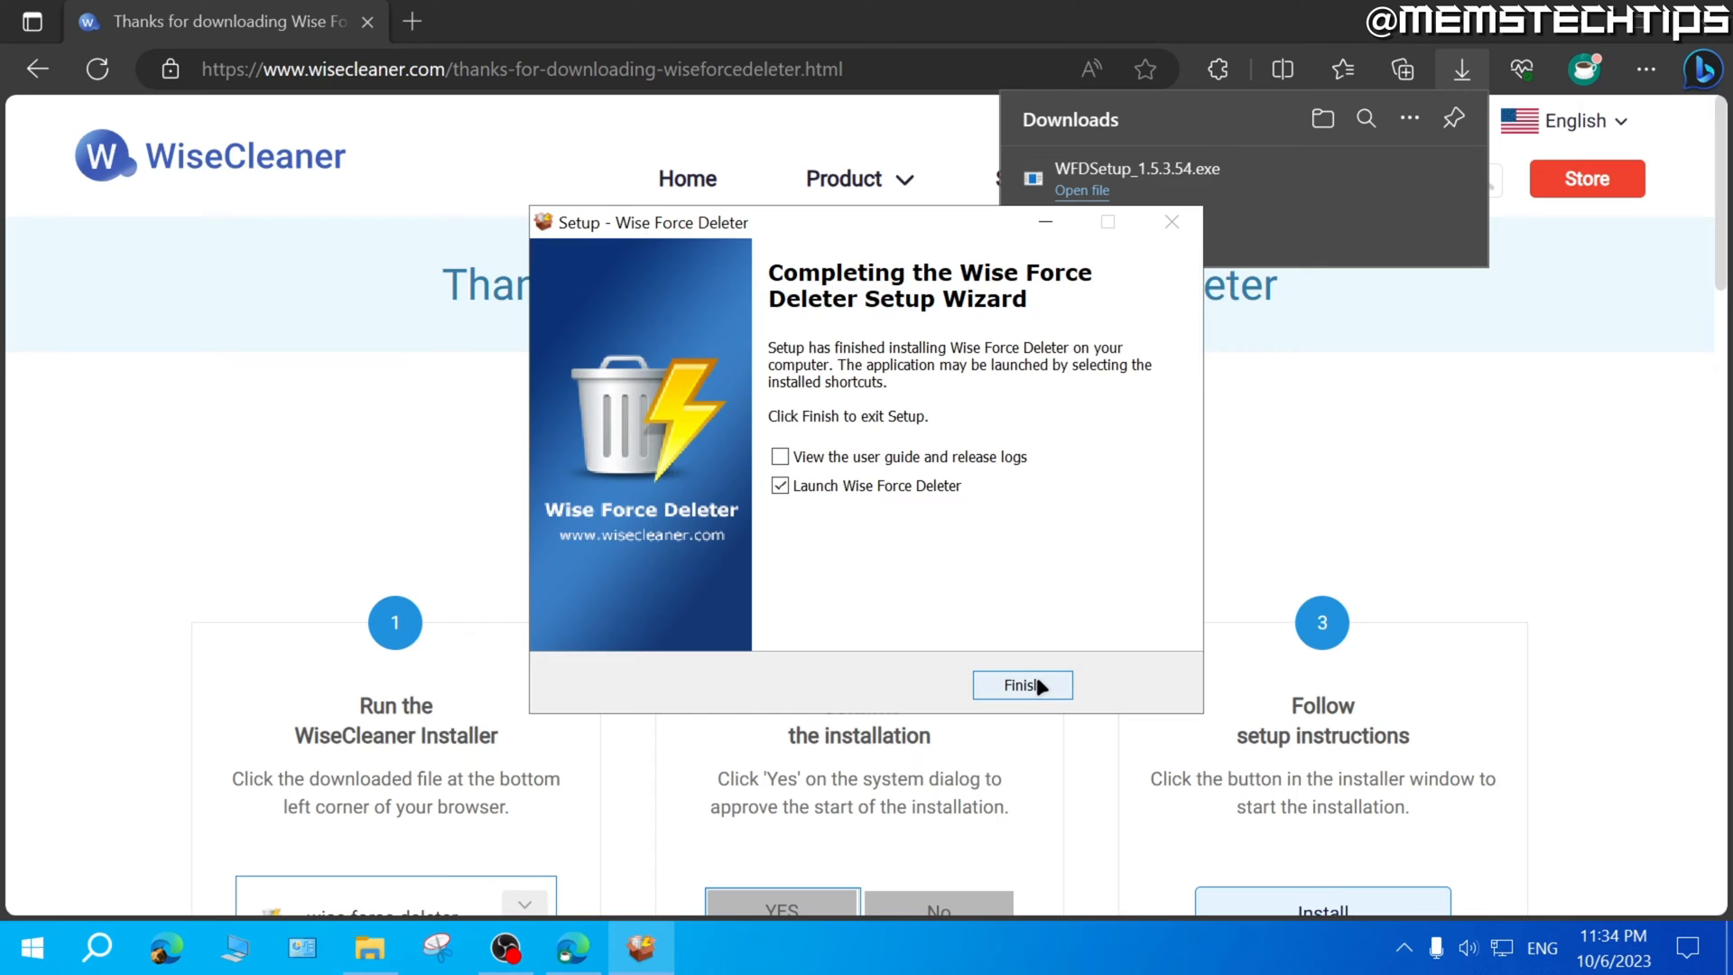
click(1021, 684)
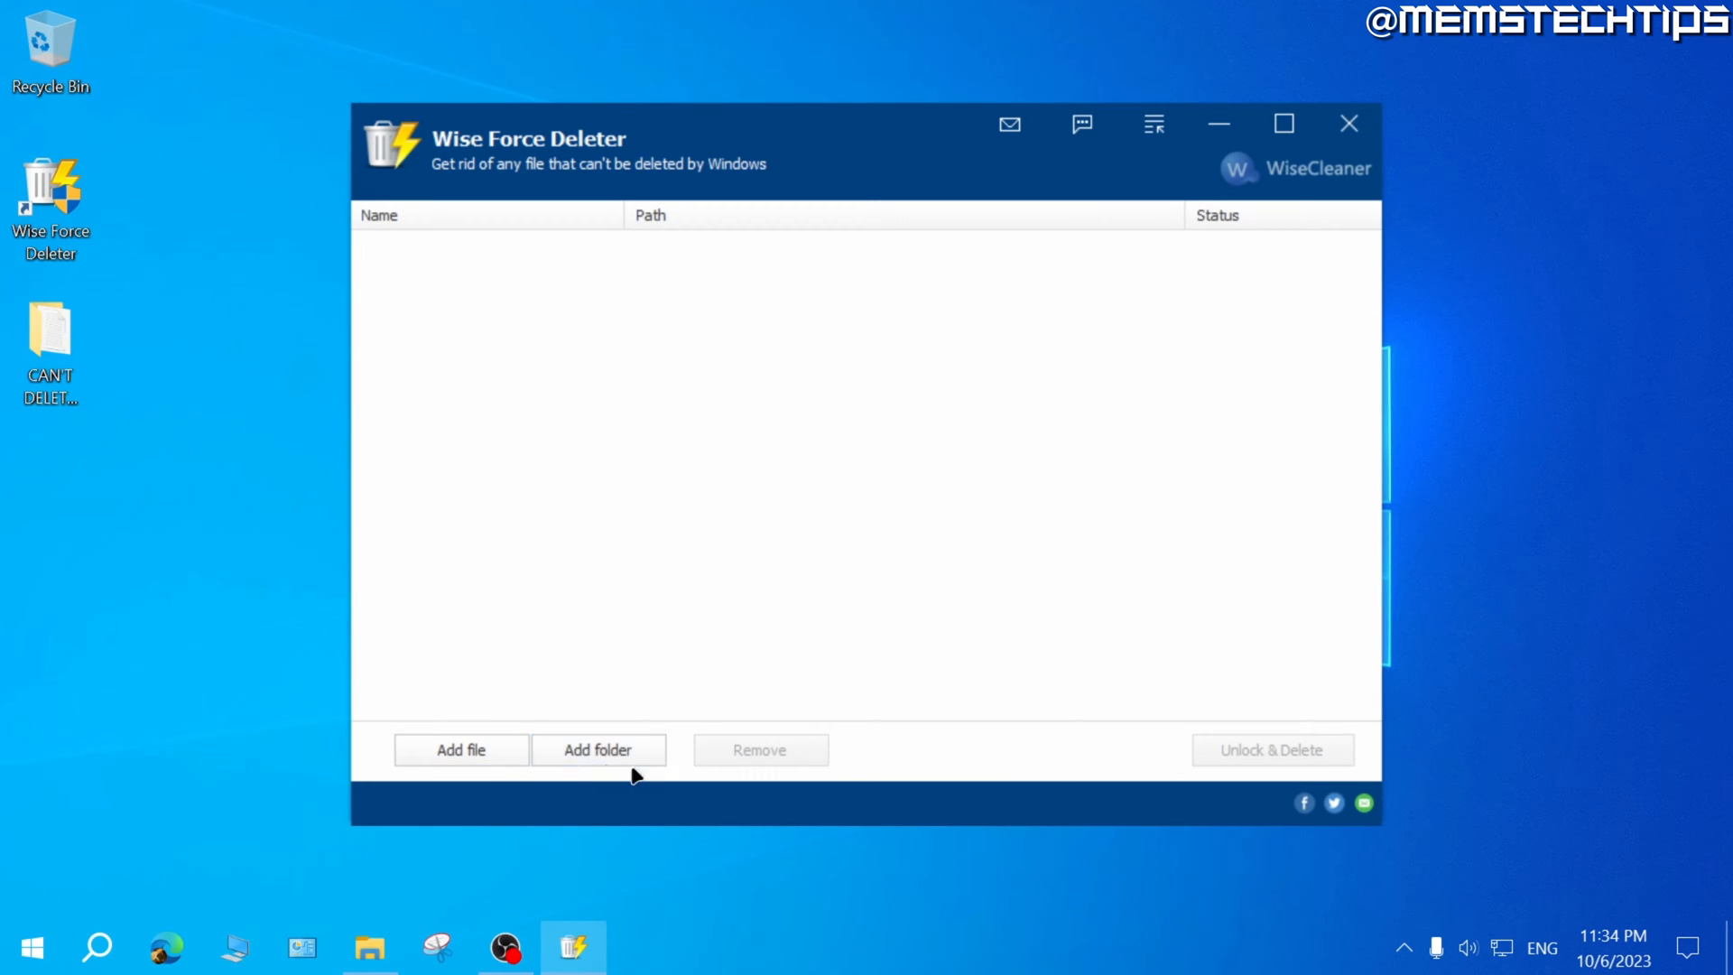
Add the Desktop folder 'CAN'T DELETE FOLDER' through Browse For Folder
click(597, 750)
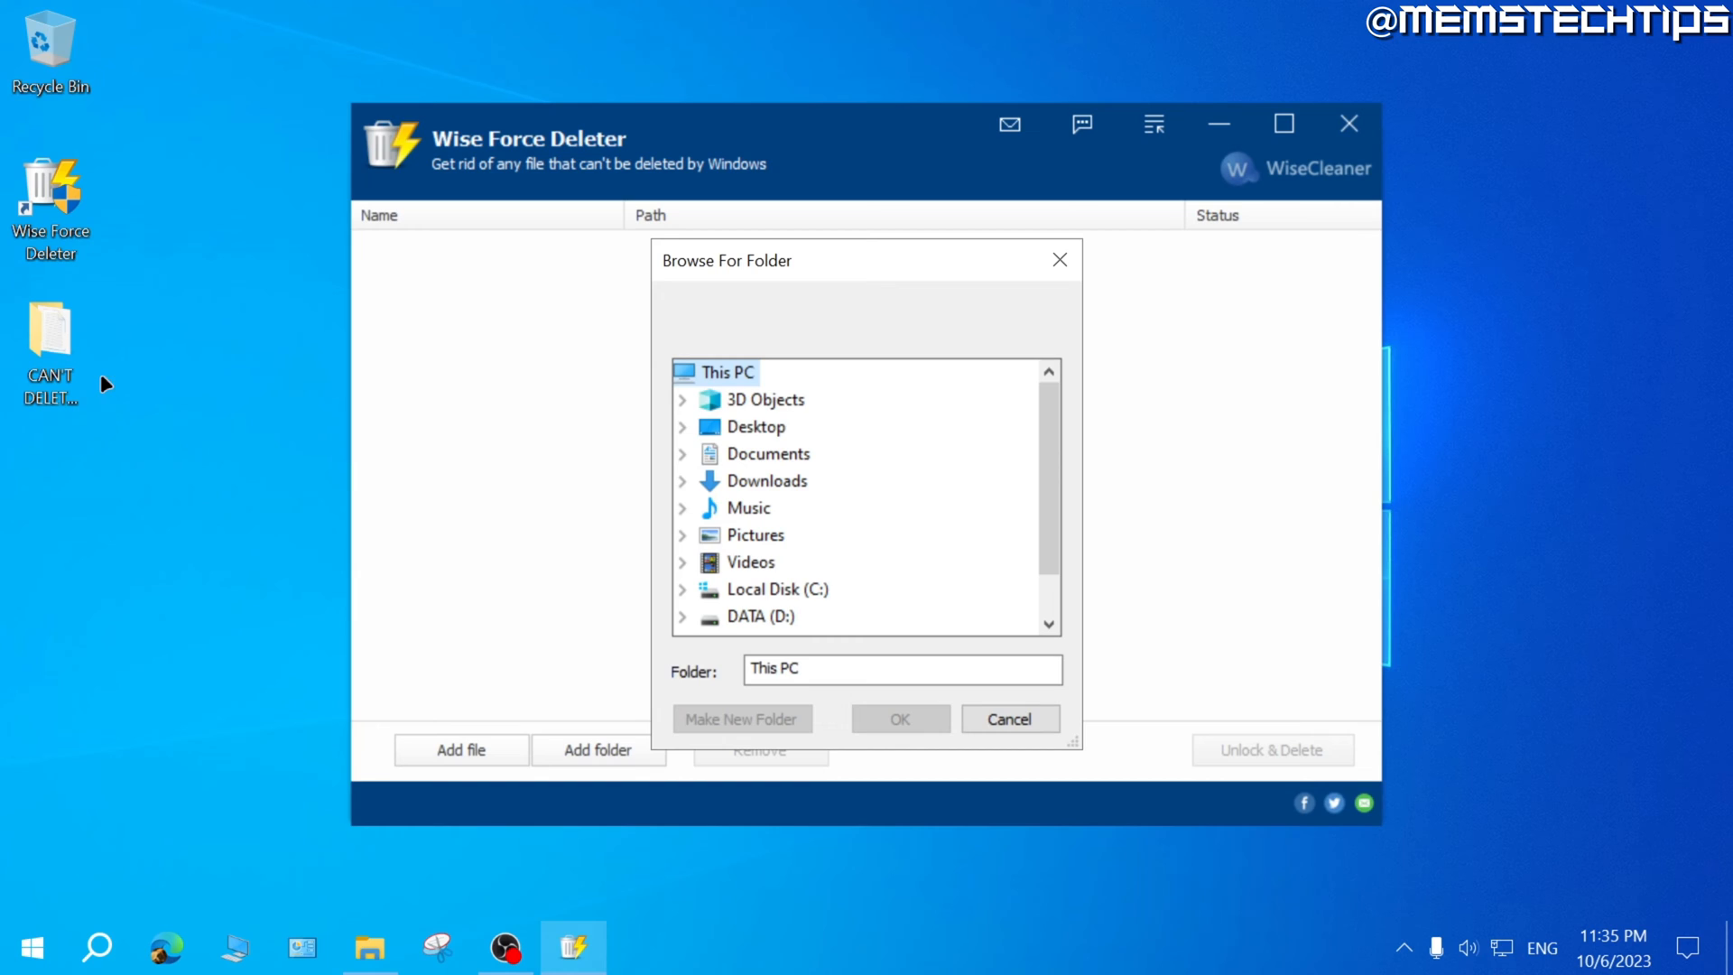
click(757, 427)
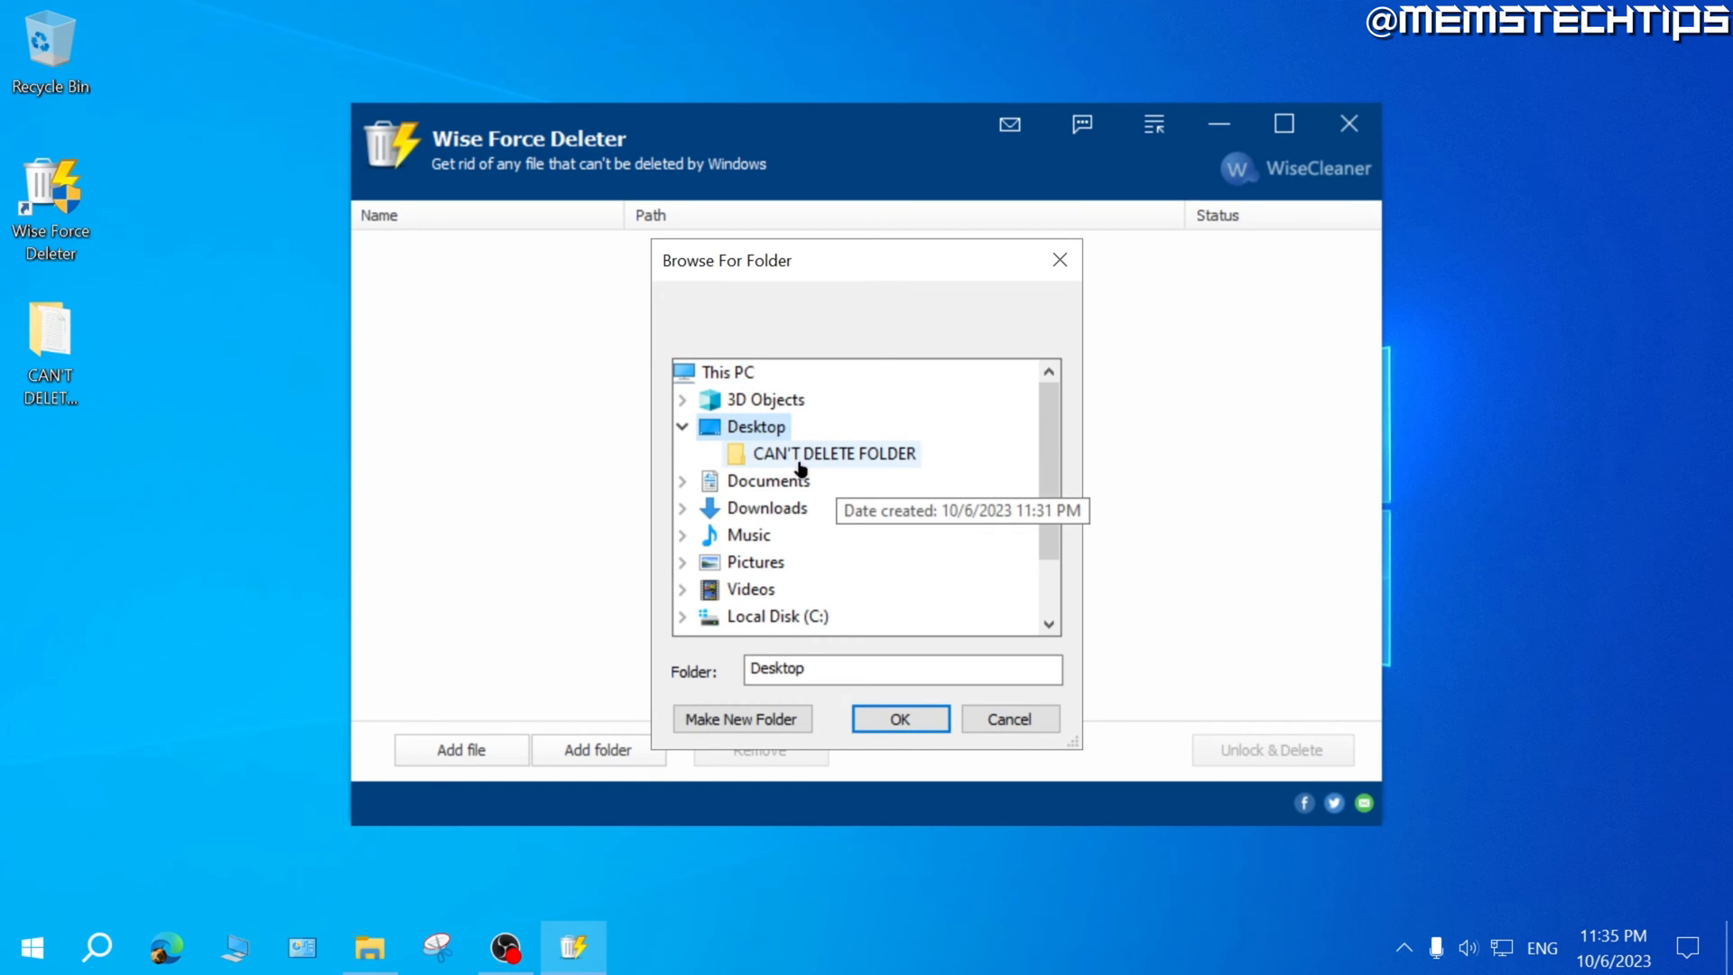
click(833, 453)
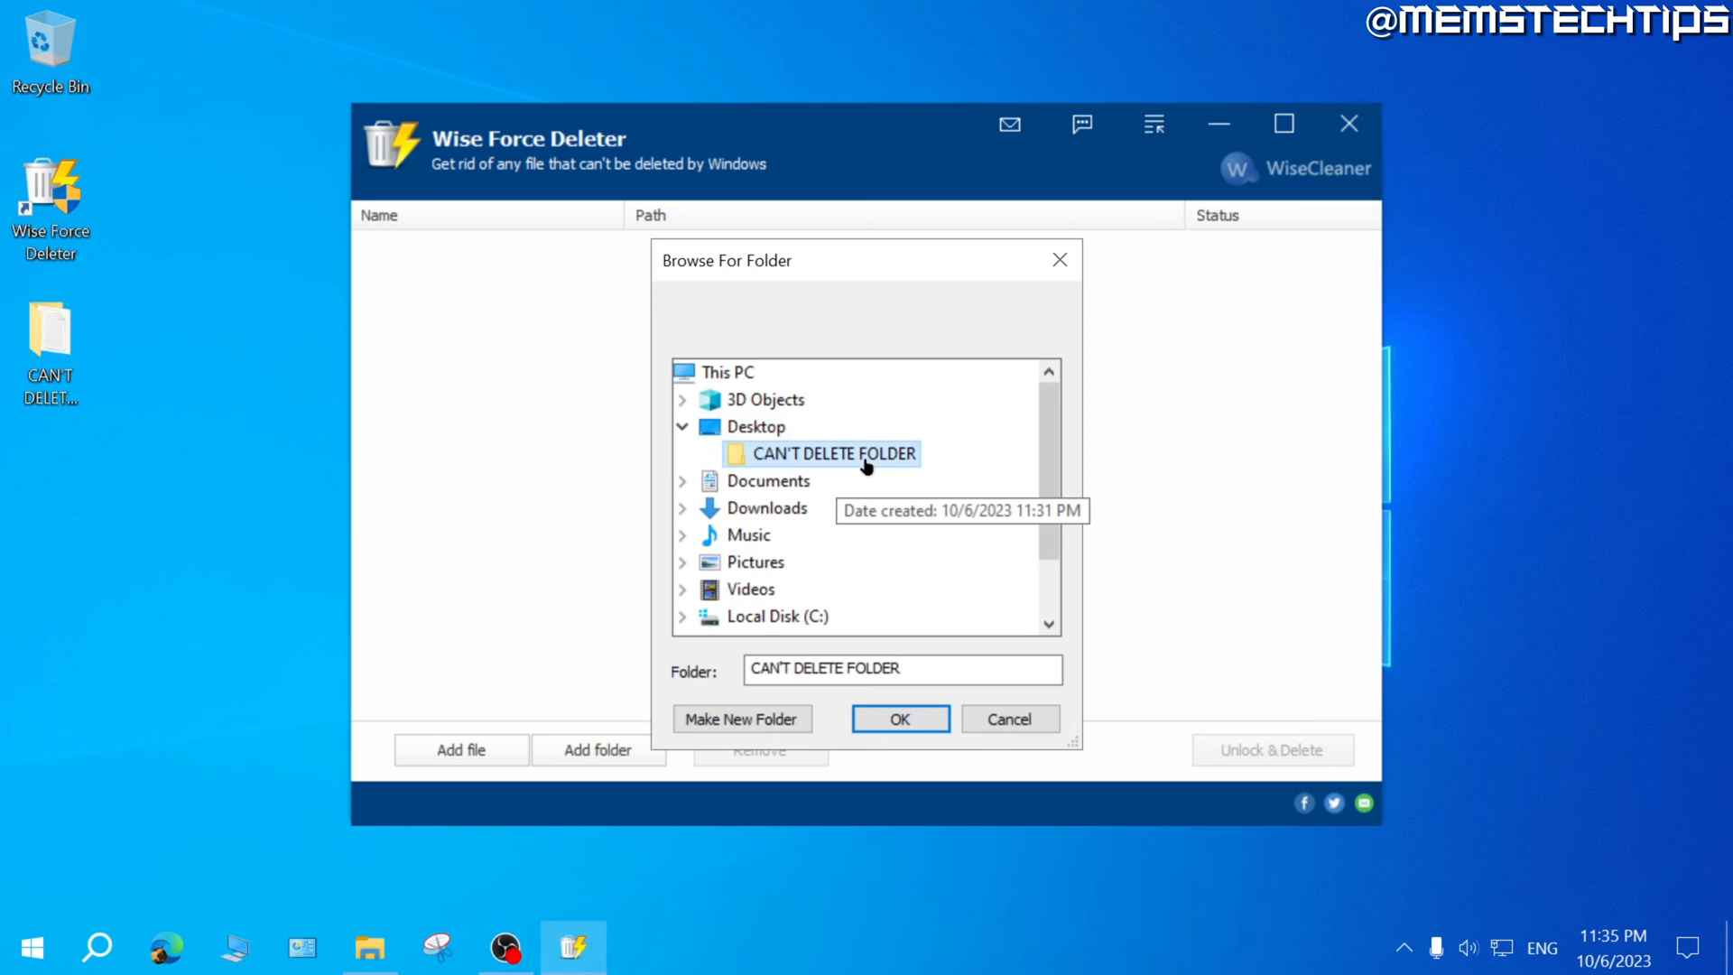
mouse_move(817, 455)
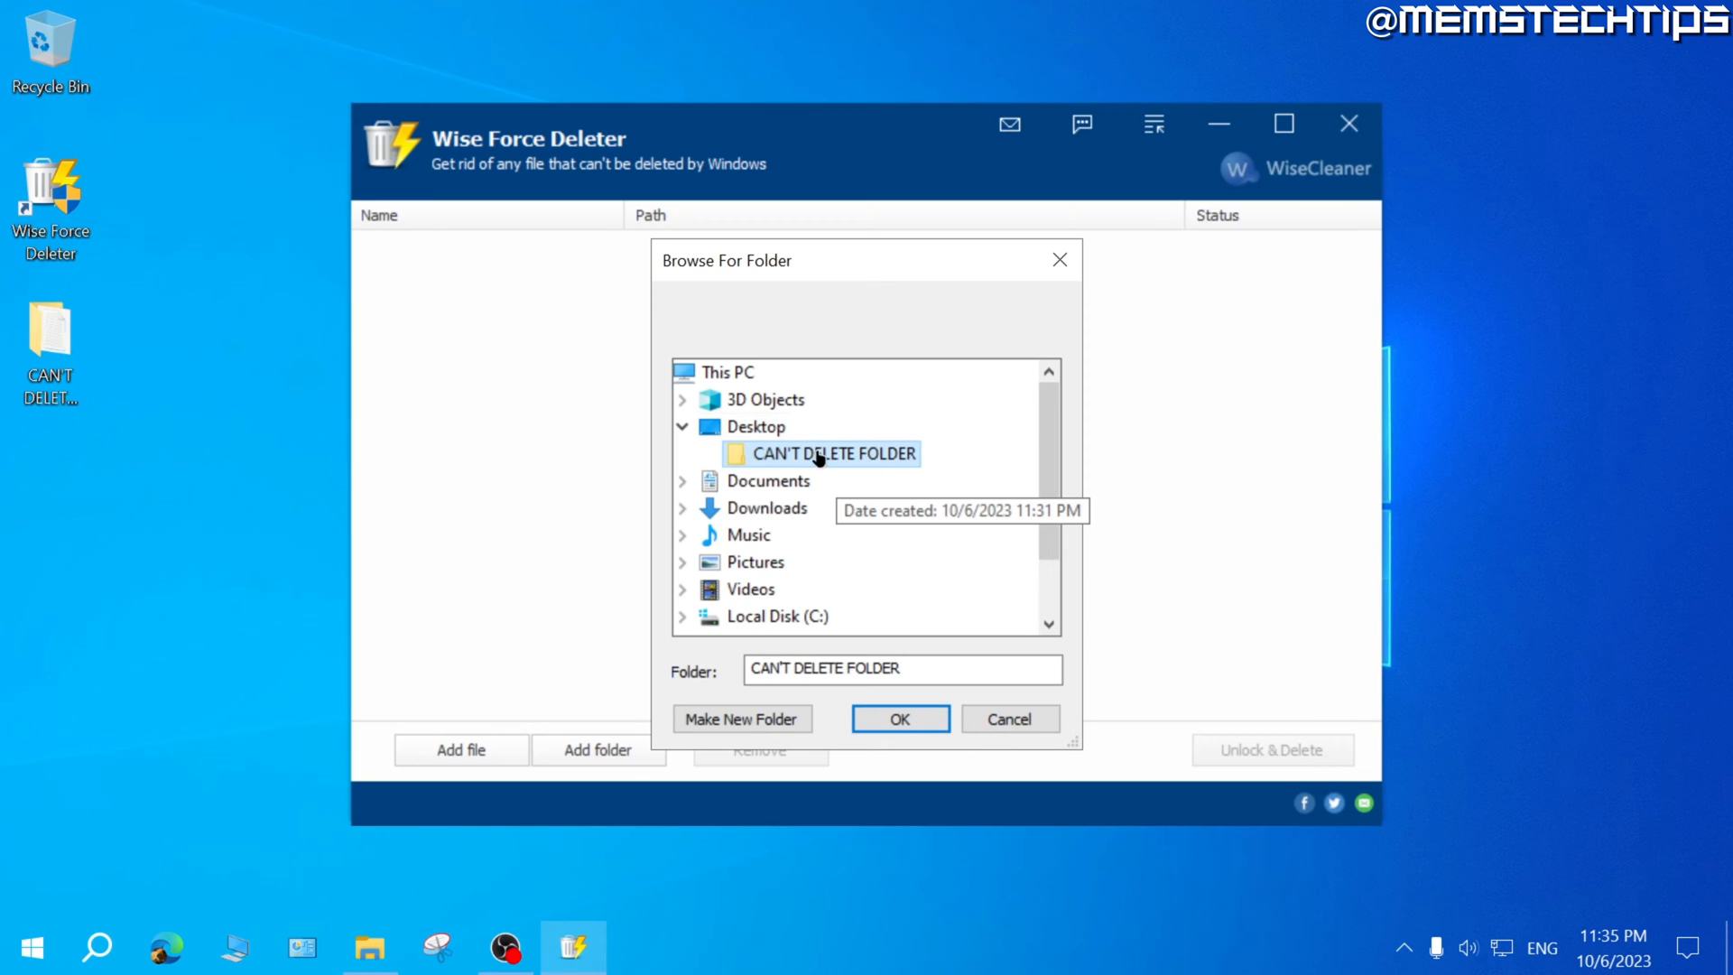
click(899, 719)
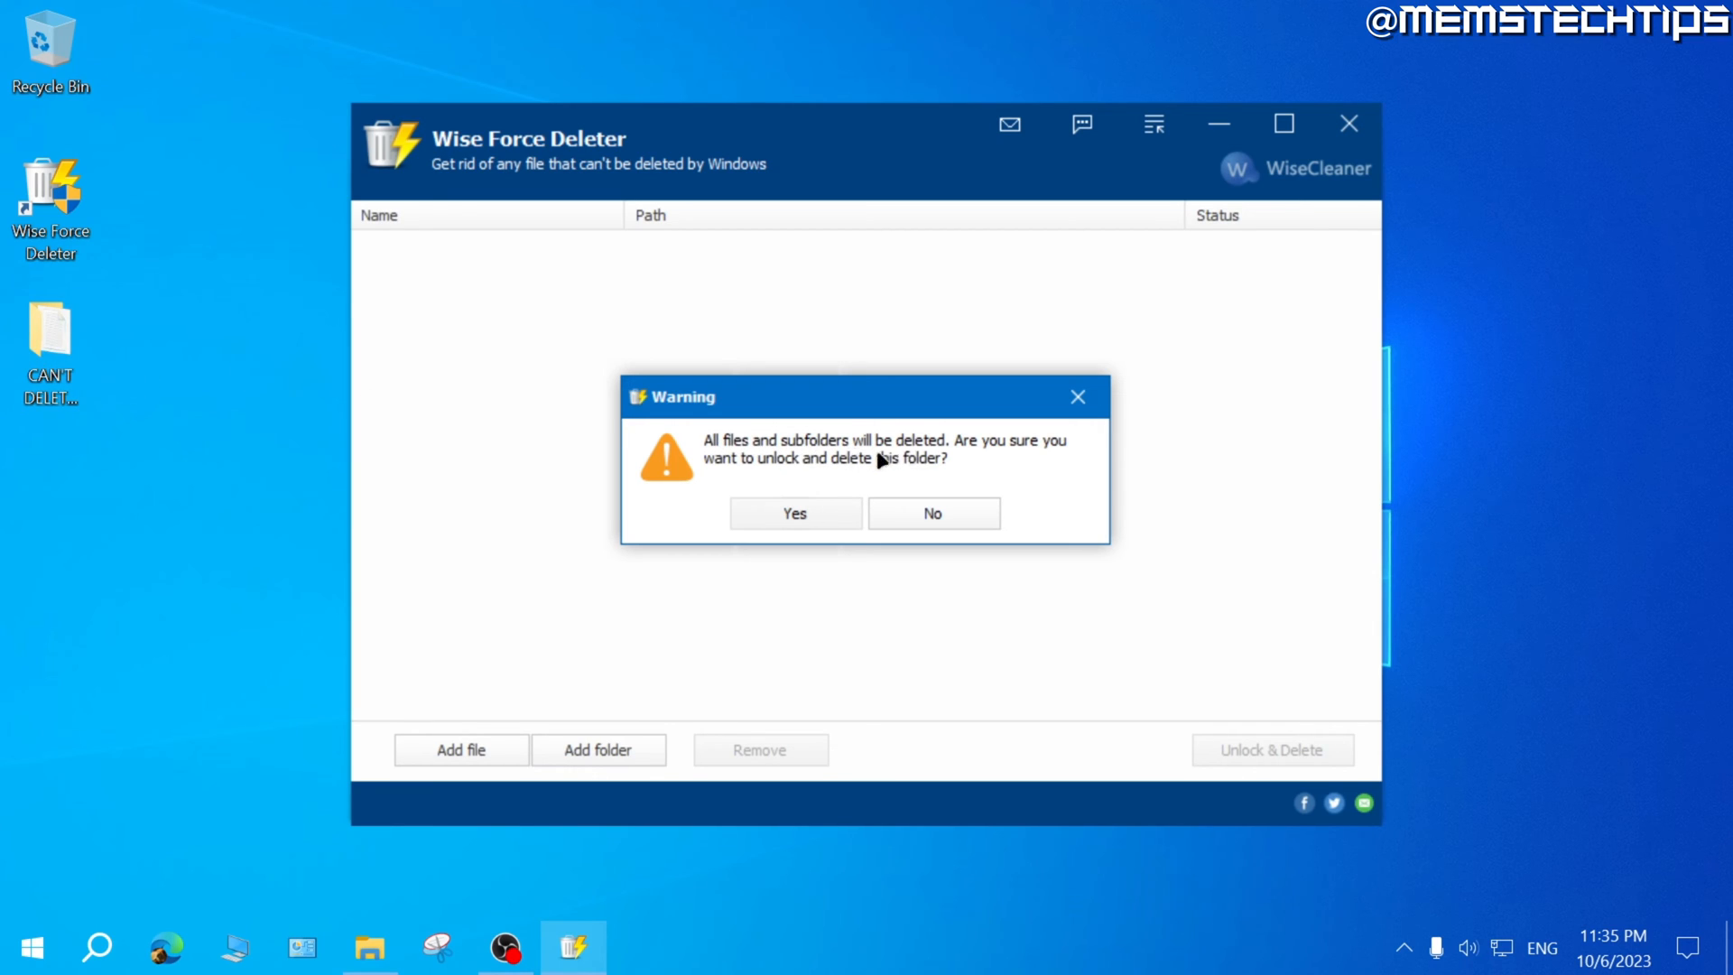
mouse_move(823, 458)
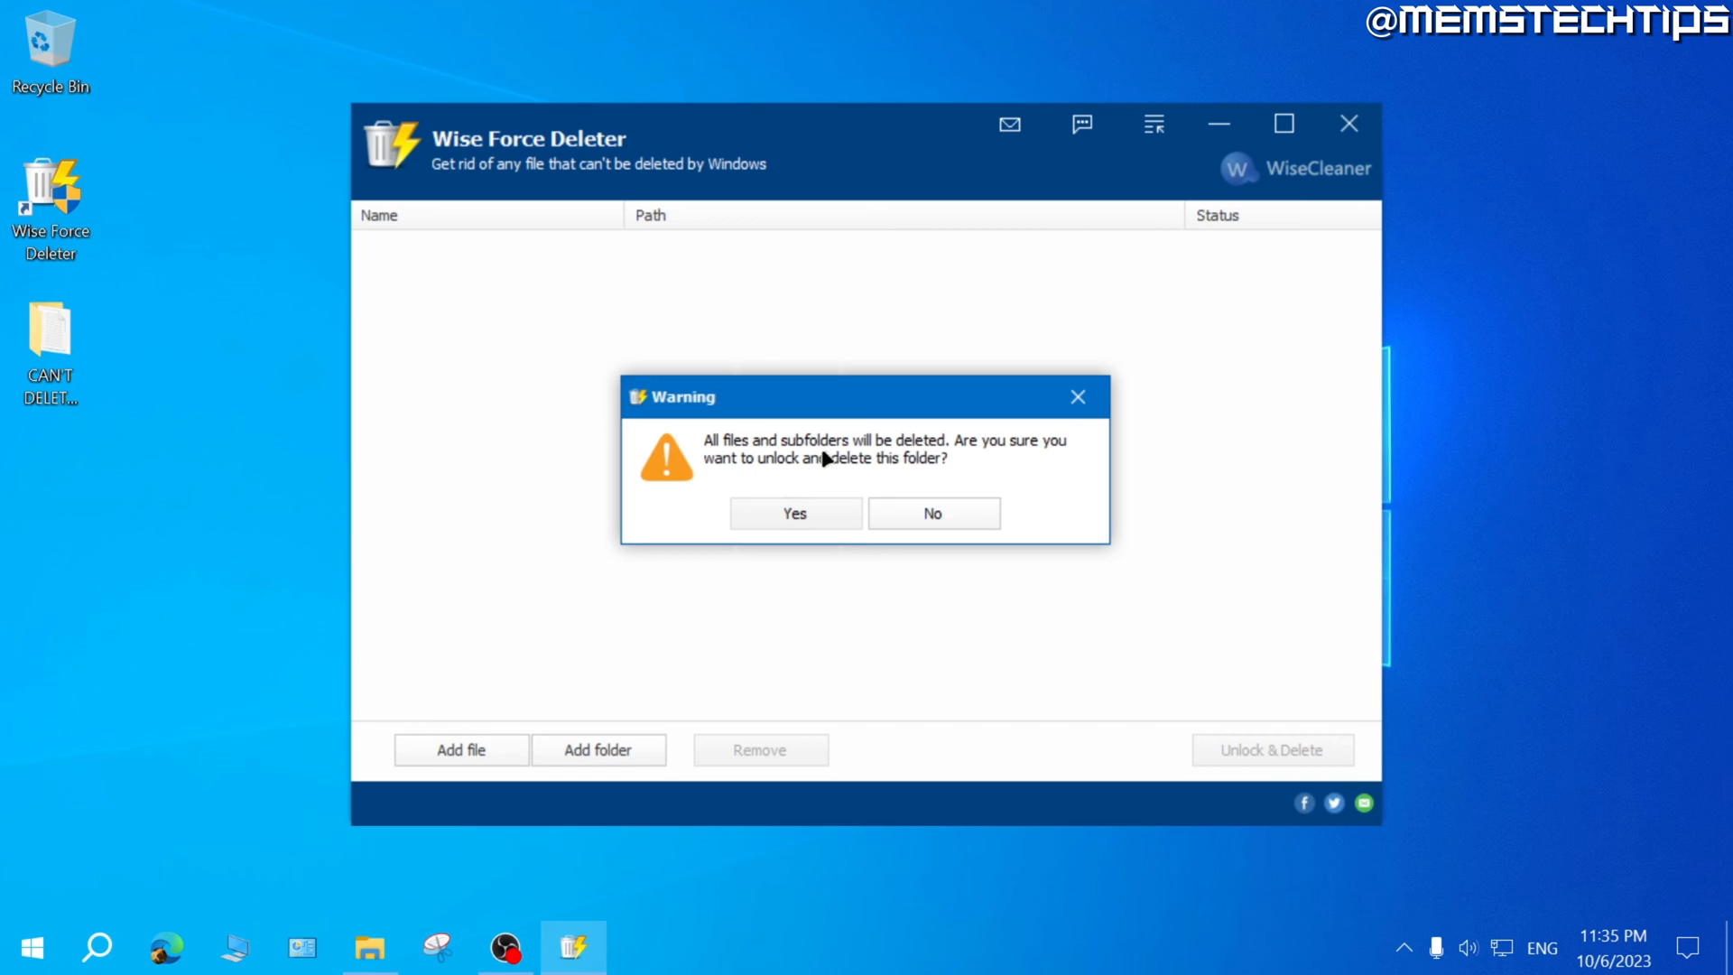
Accept the warning to add 'CAN'T DELETE FOLDER' and its subfolders to the list
click(932, 513)
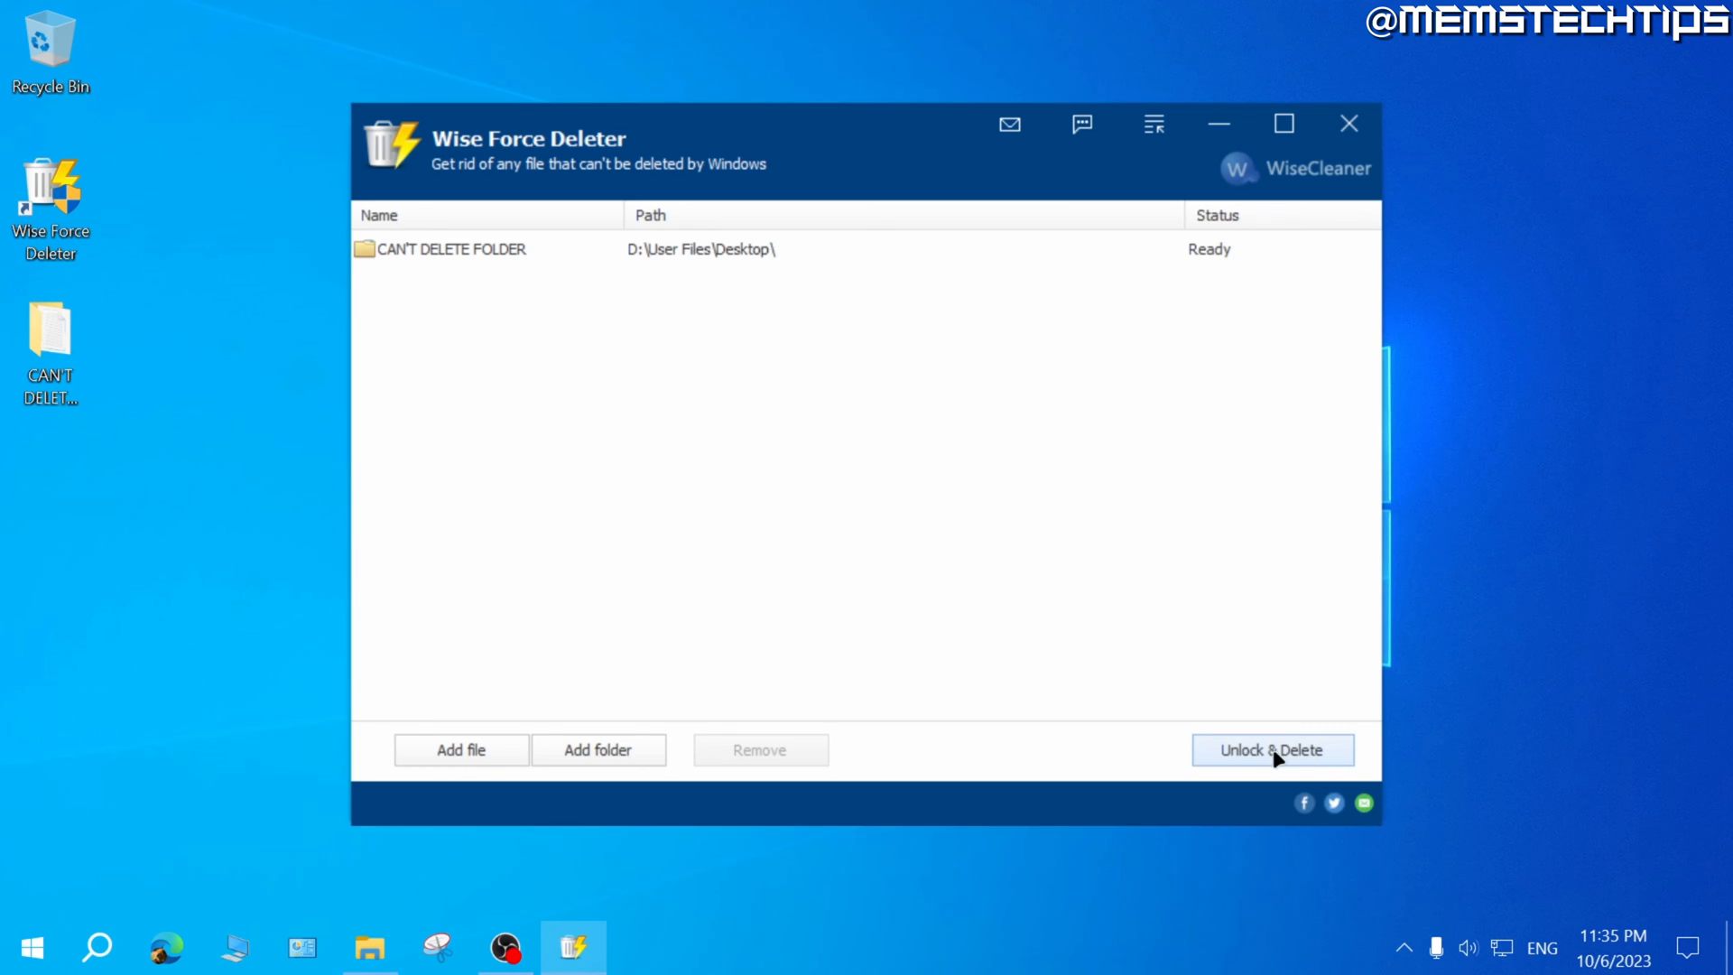
Unlock and delete 'CAN'T DELETE FOLDER', confirming the prompt
click(1271, 750)
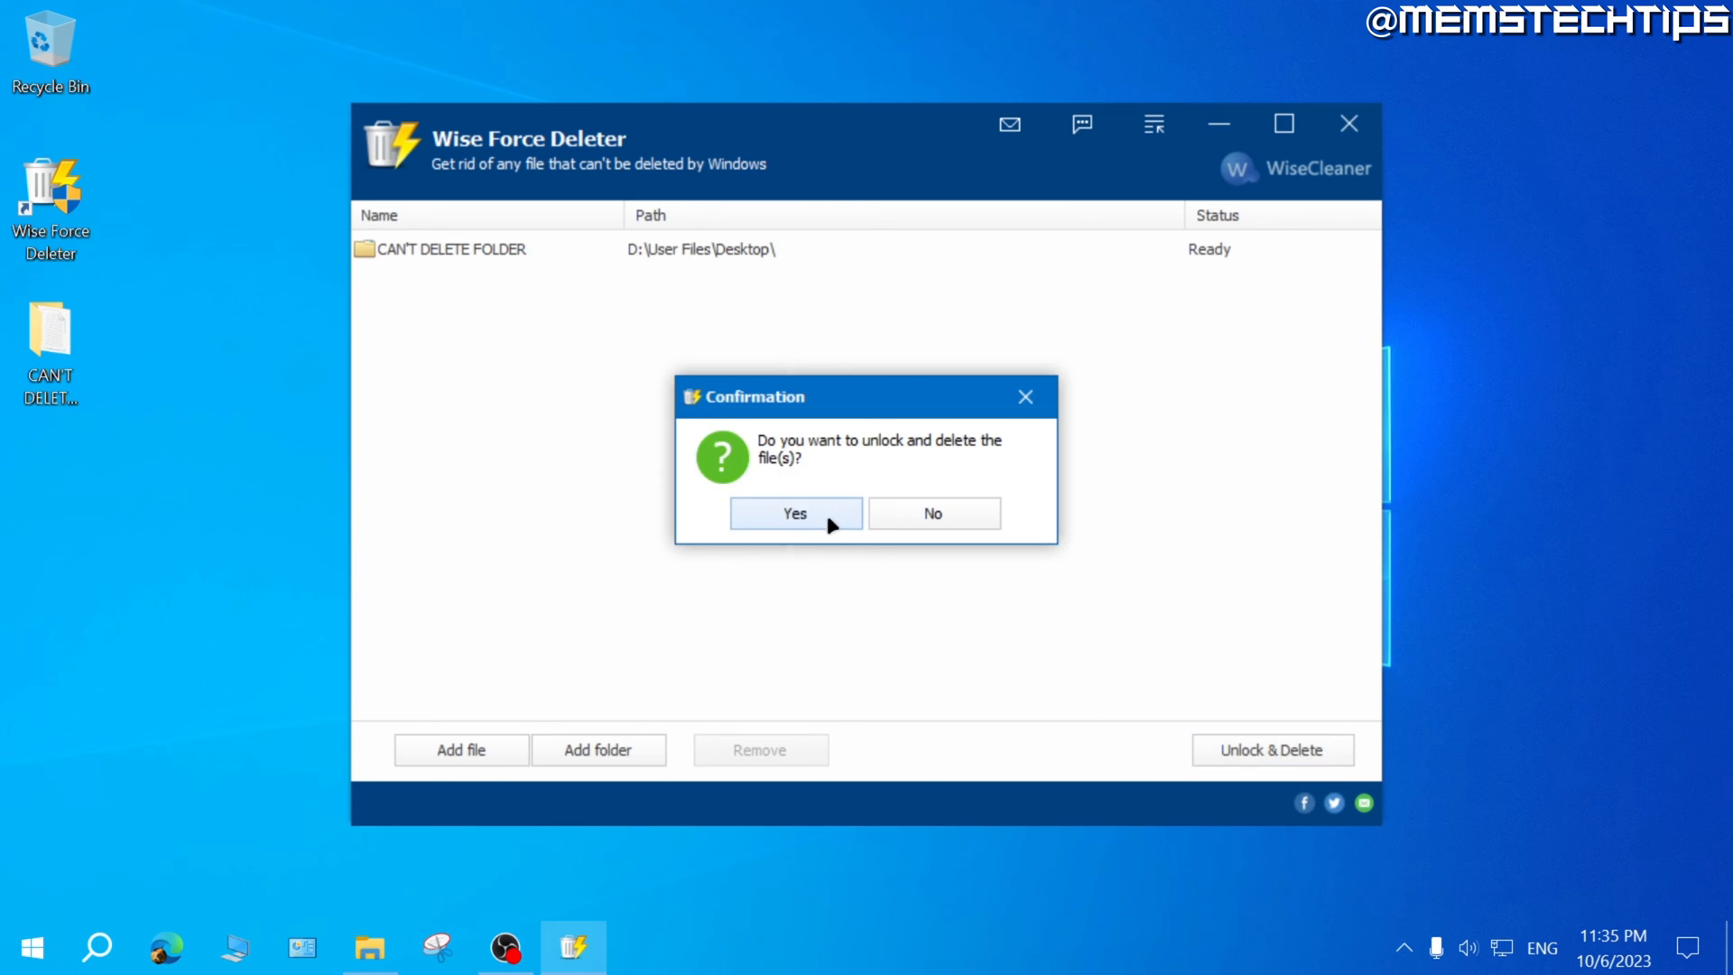
click(793, 513)
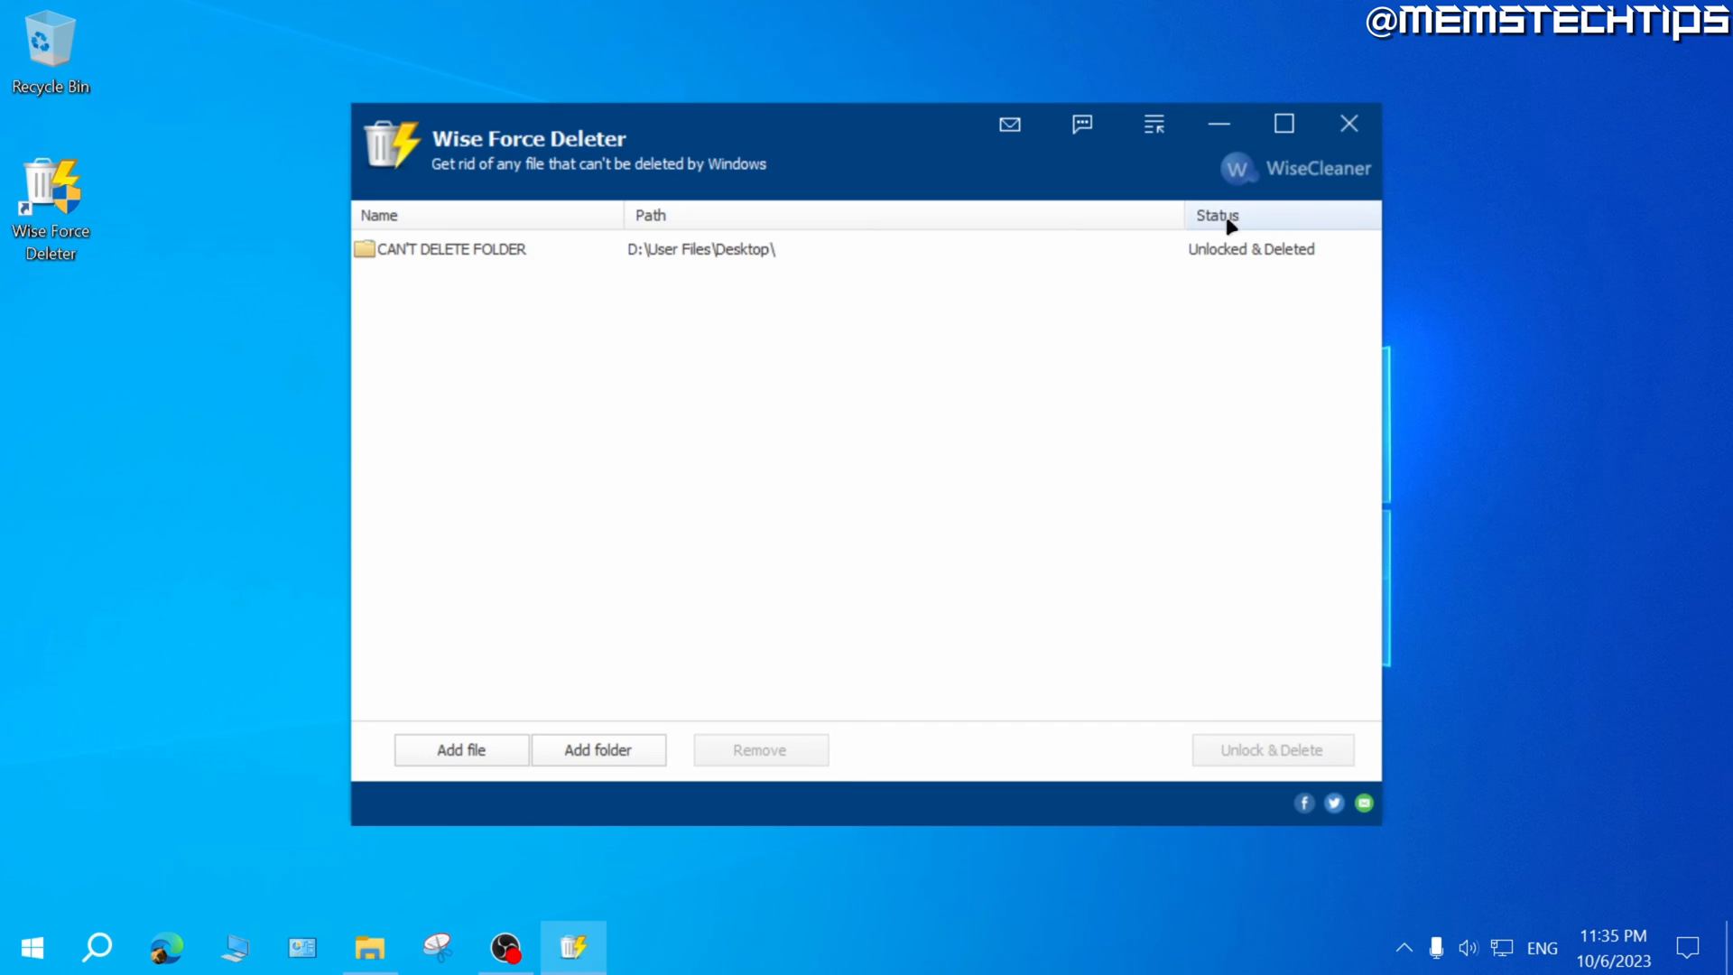
mouse_move(1296, 278)
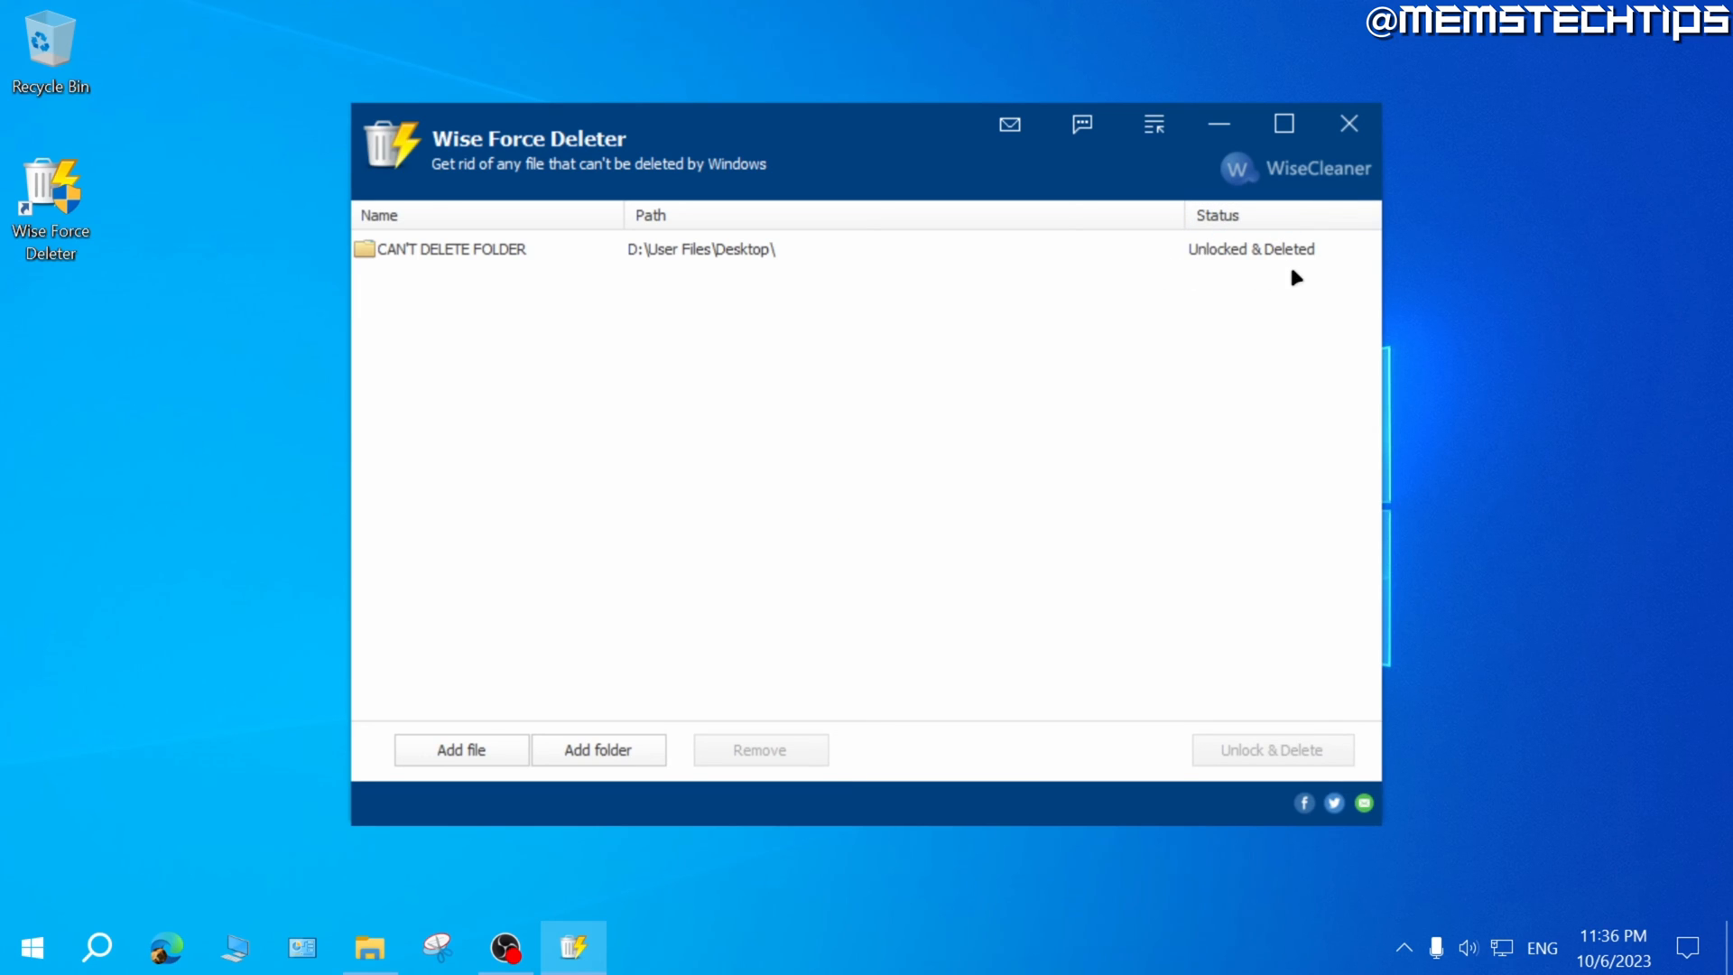
mouse_move(196, 326)
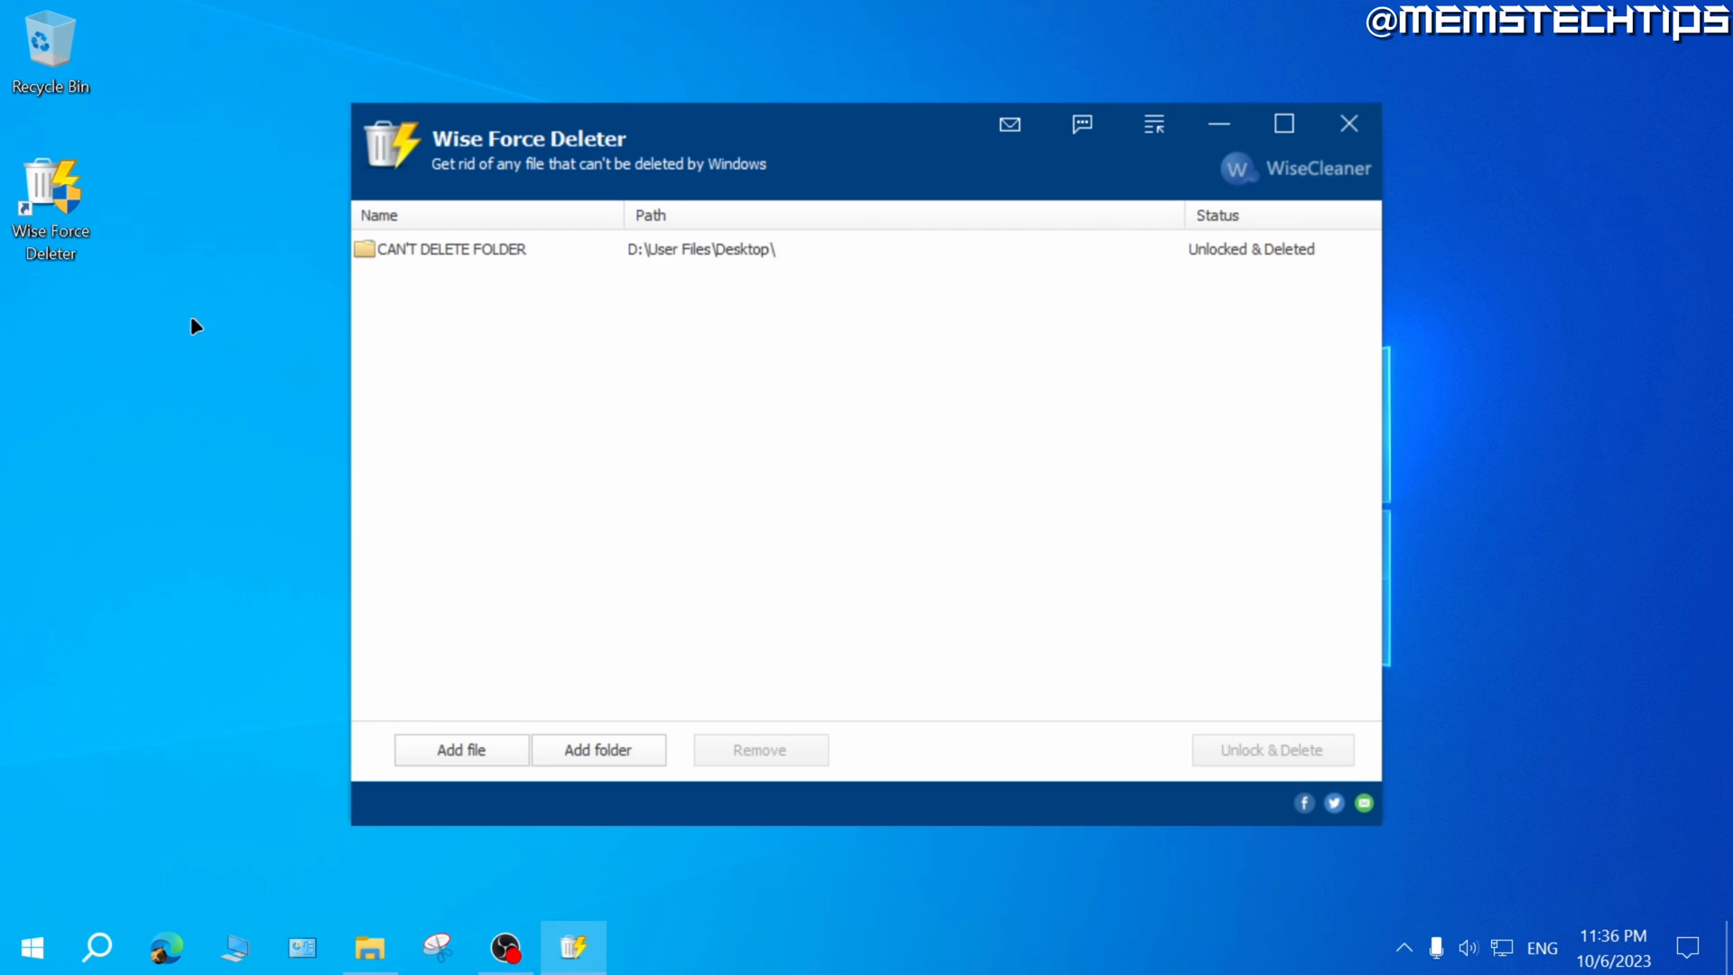